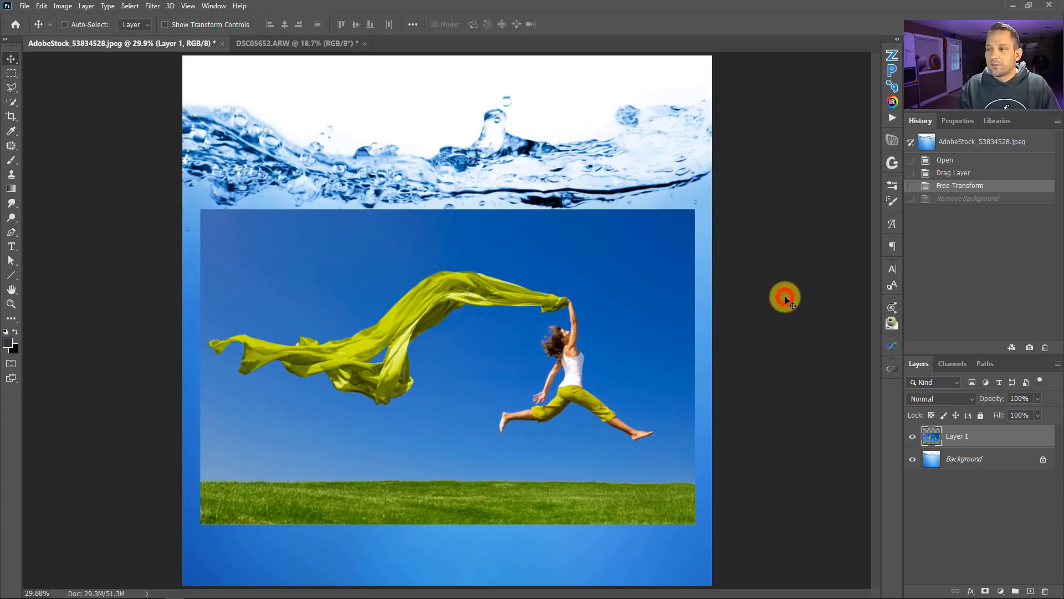
mouse_move(833, 341)
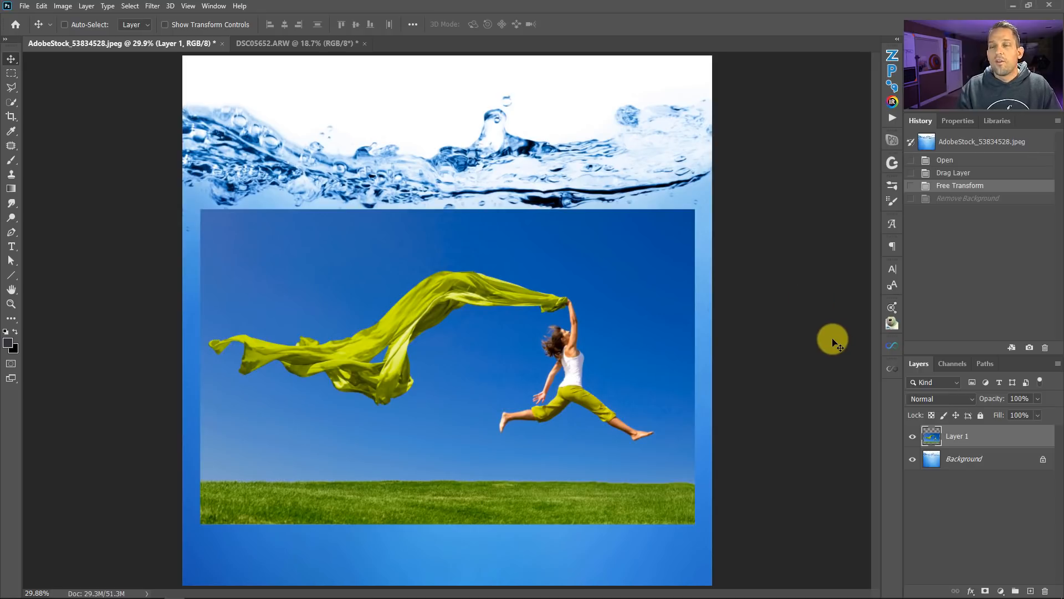
mouse_move(749, 242)
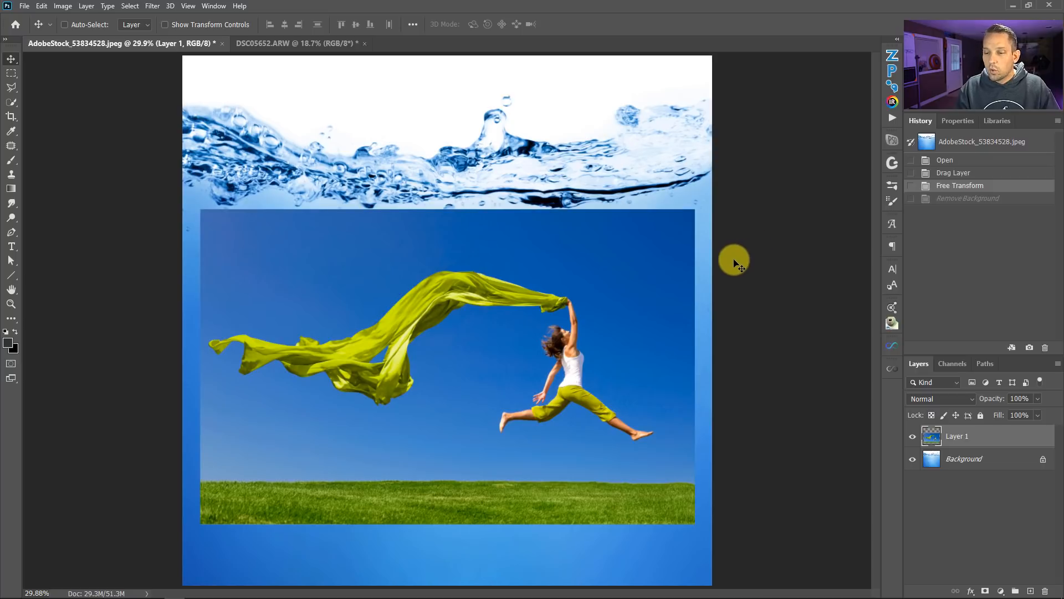
Show the Pixel Layer properties and Quick Actions for the jumping woman layer.
left_click(912, 435)
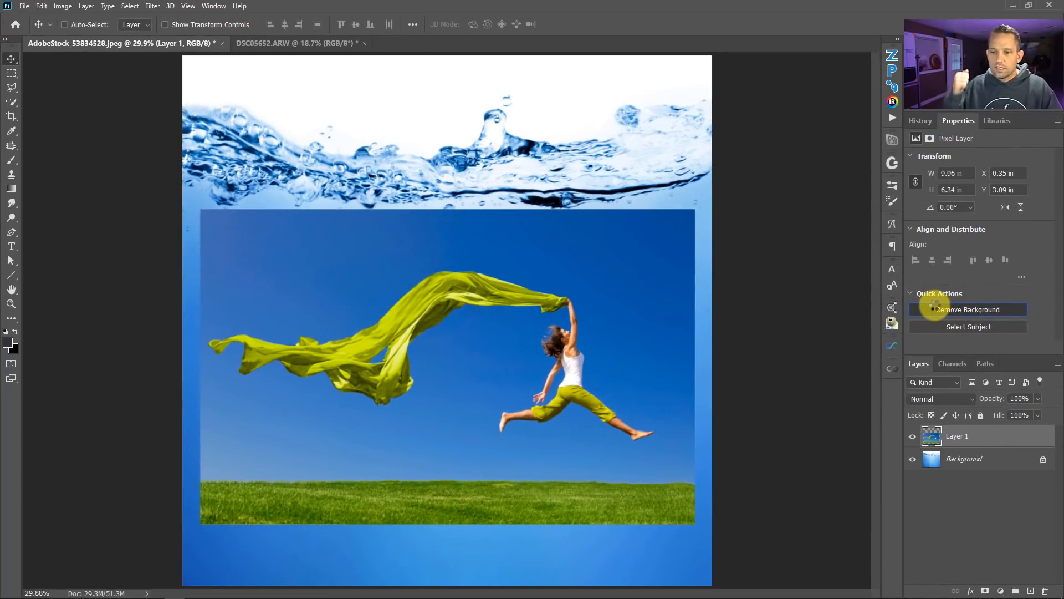
Remove the background from the jumping woman, fit the image on screen, and switch to DSC05652.ARW.
left_click(968, 310)
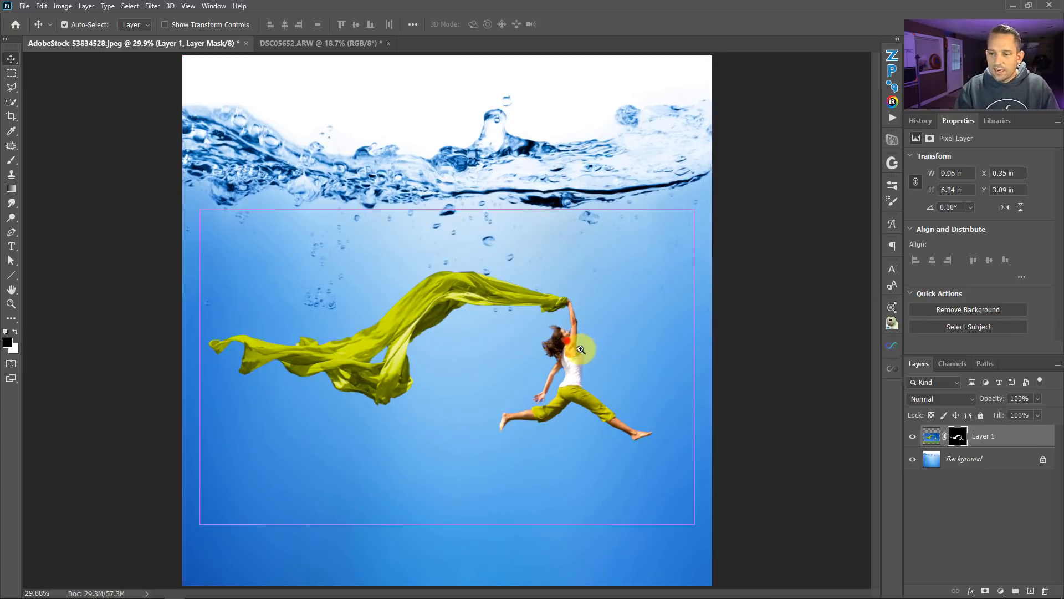
right_click(579, 349)
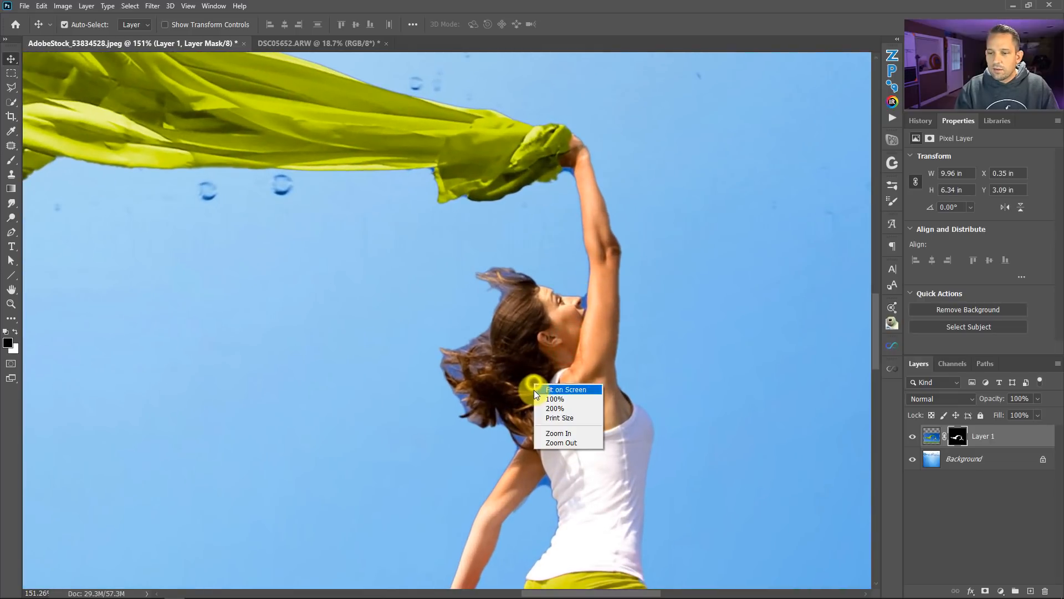
left_click(567, 389)
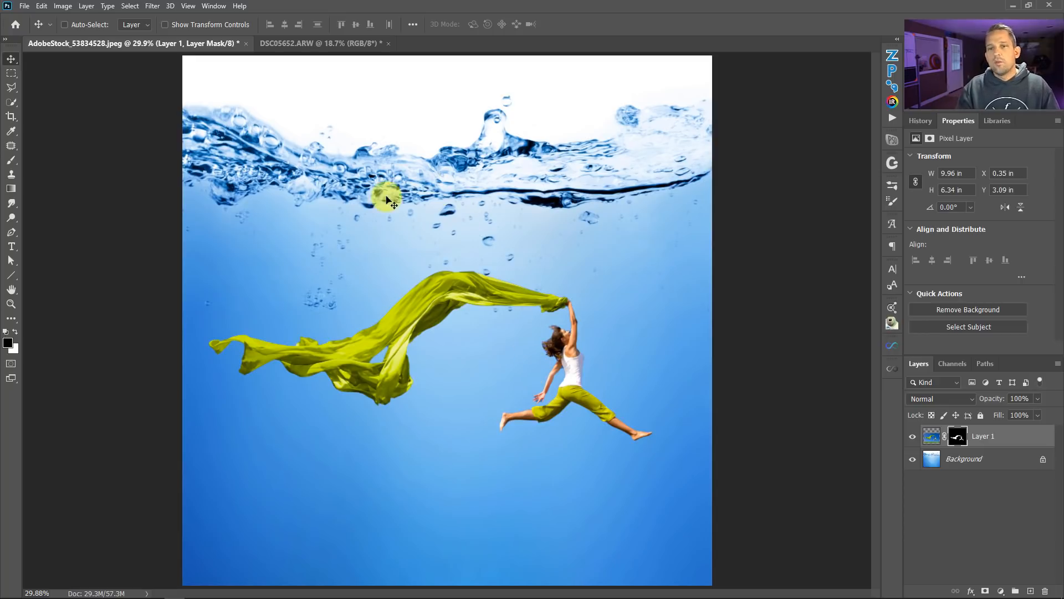
left_click(319, 43)
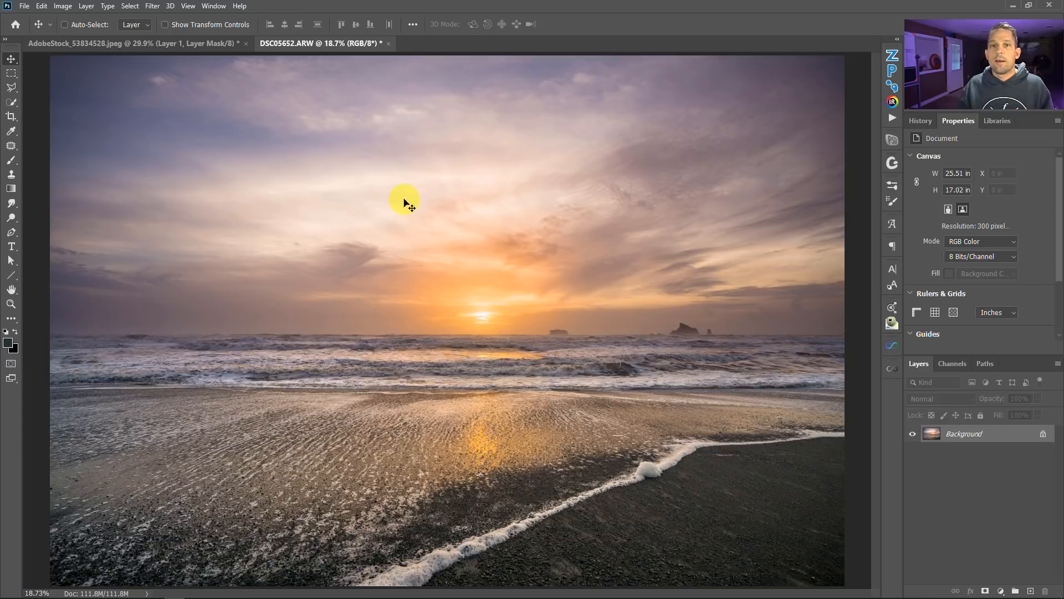
mouse_move(213, 5)
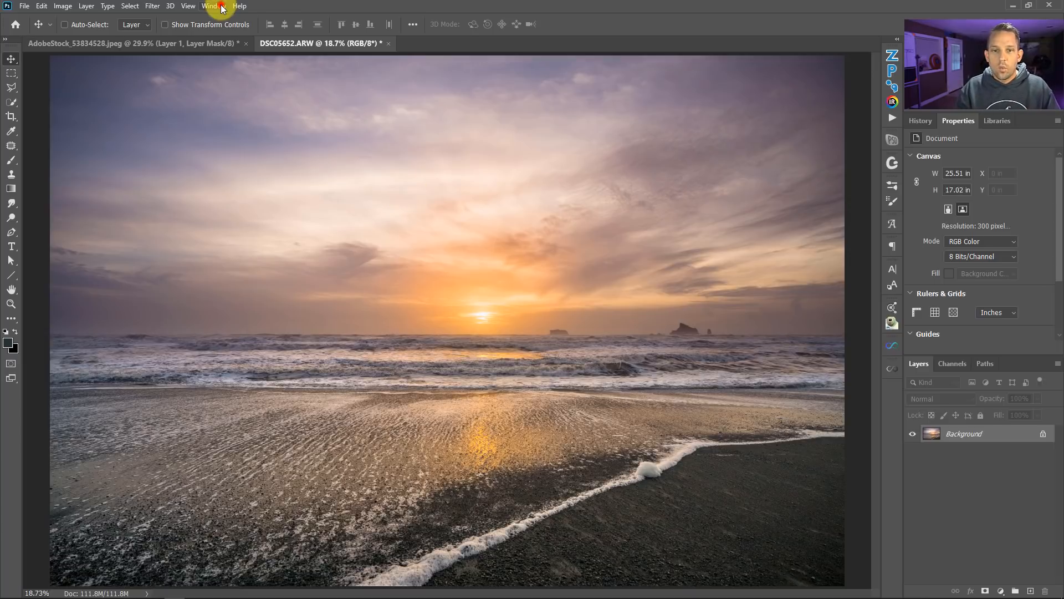
Bring up the Gradients panel from the Window menu and dock it with the other panels.
left_click(213, 6)
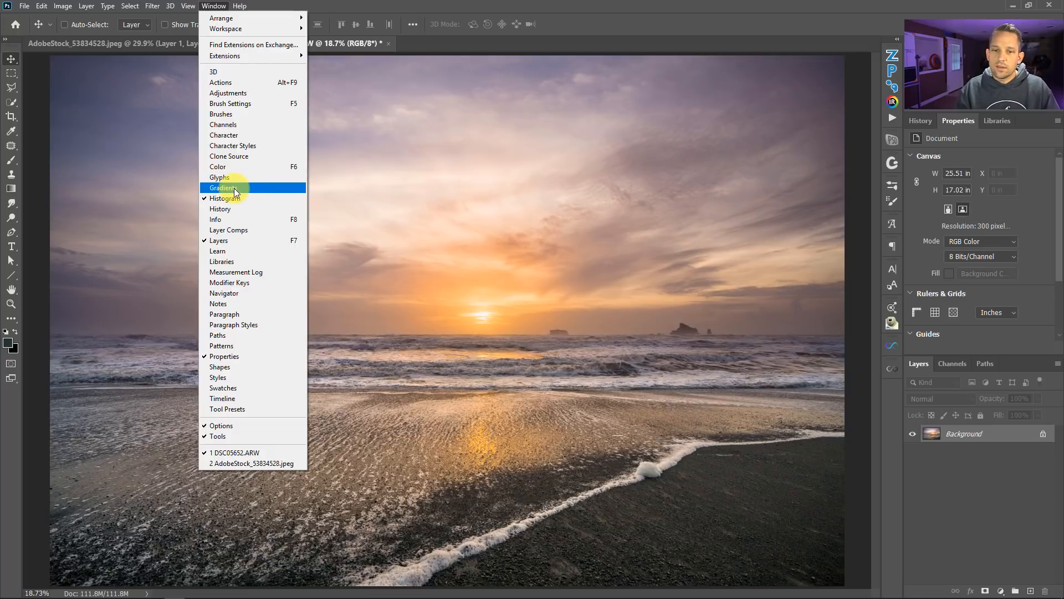
left_click(222, 188)
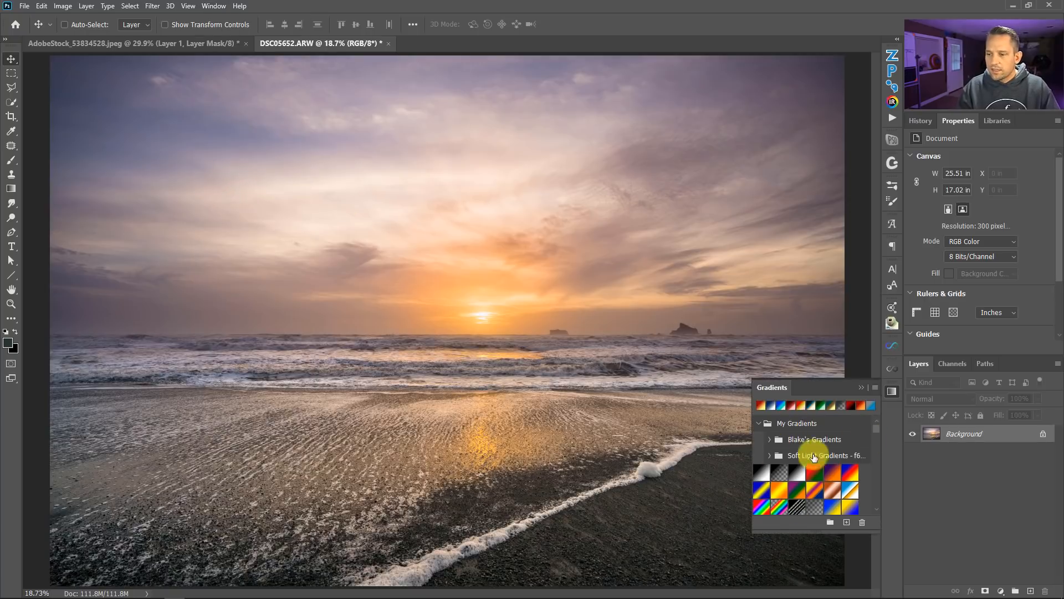
left_click(892, 391)
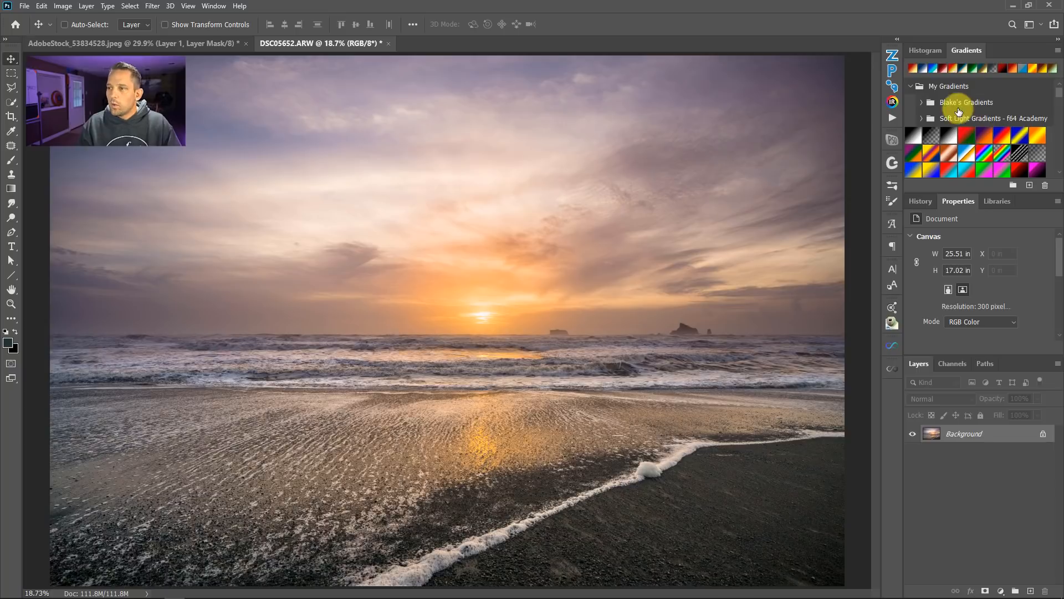
Browse Blake's Gradients folder, then expand the Soft Light Gradients collection.
left_click(923, 102)
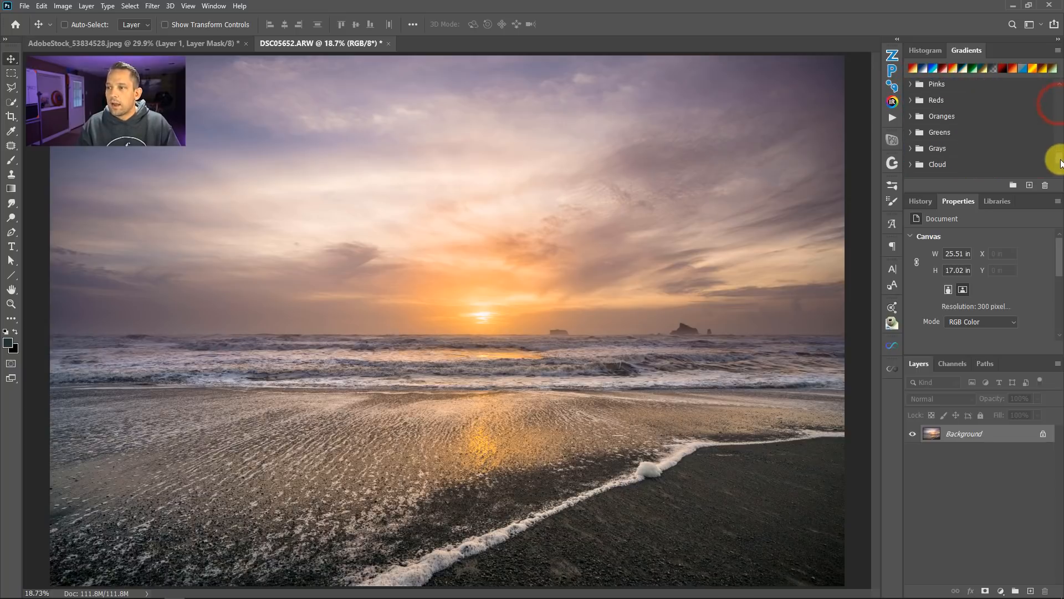
left_click(920, 86)
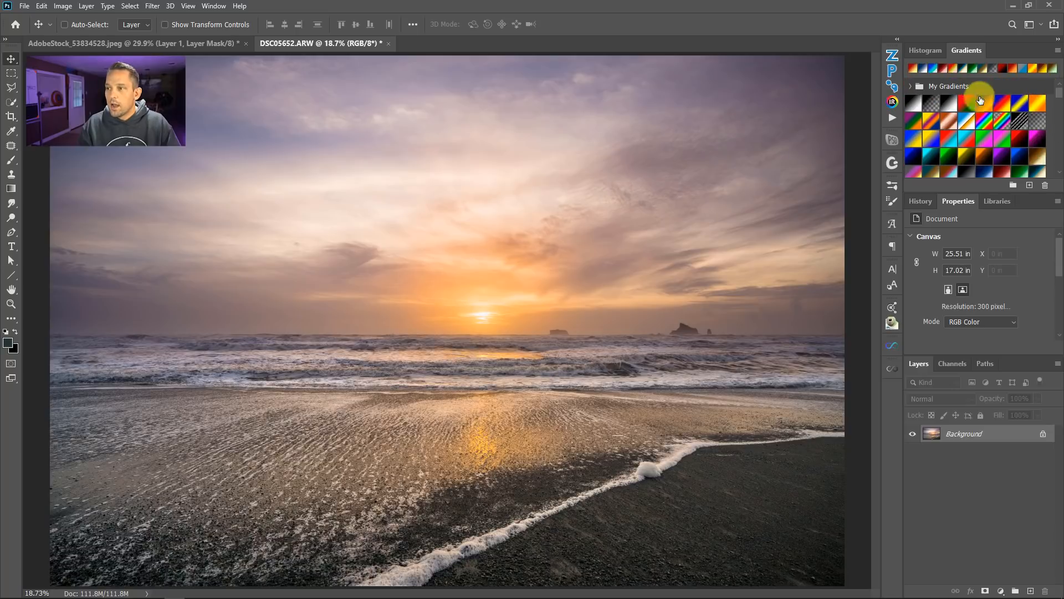
left_click(913, 86)
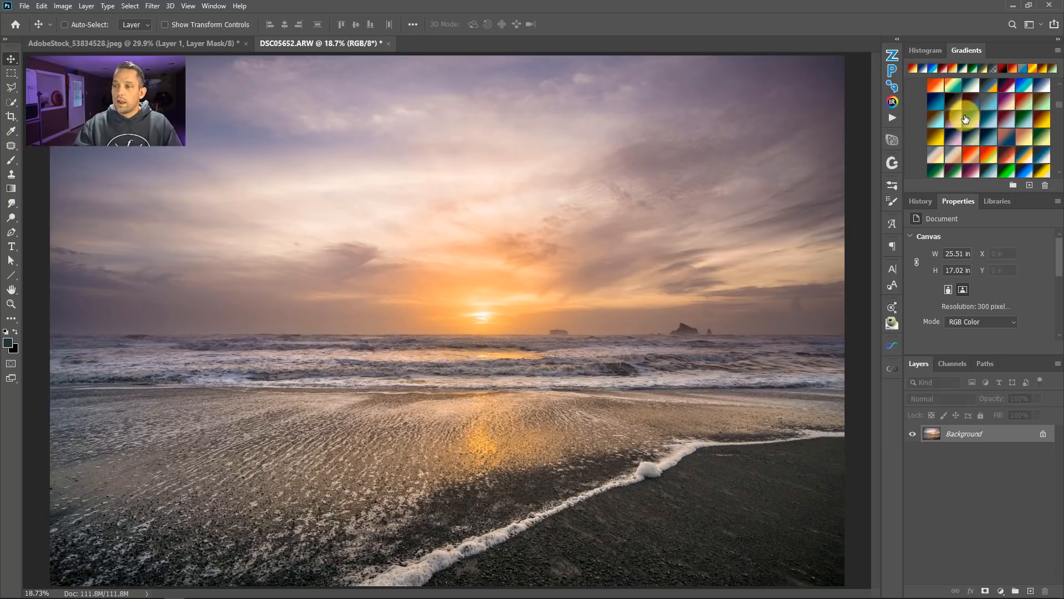
mouse_move(966, 116)
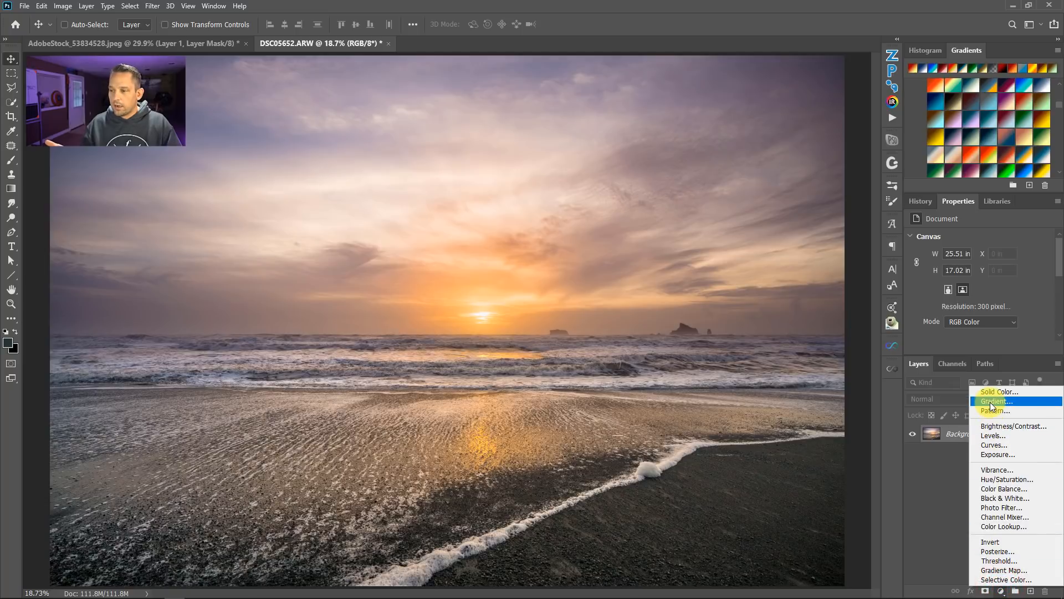
Add a Gradient fill layer using the Burnt Amber preset.
left_click(995, 402)
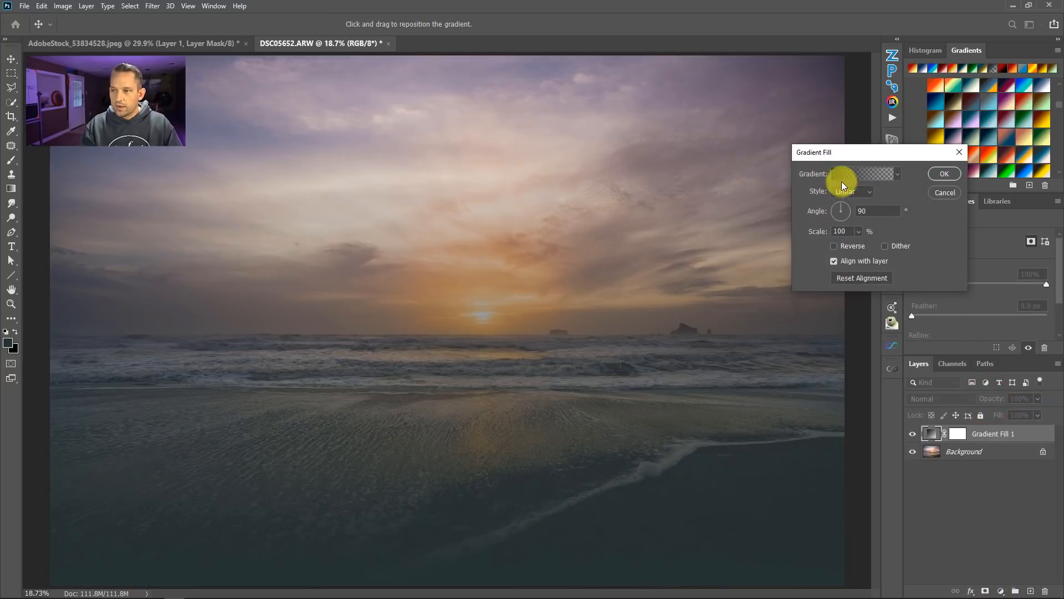
left_click(866, 174)
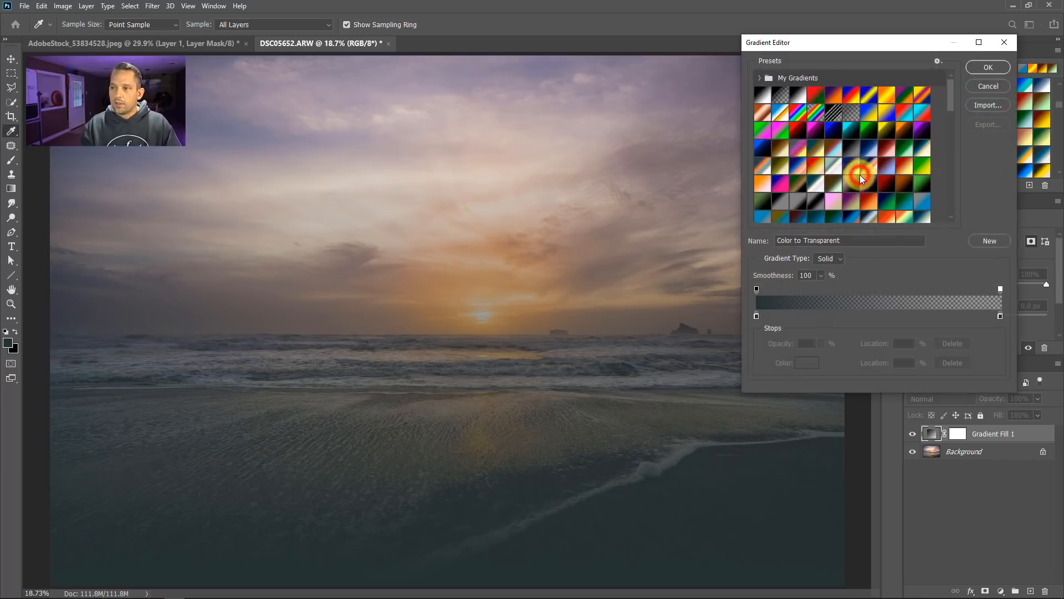
left_click(868, 201)
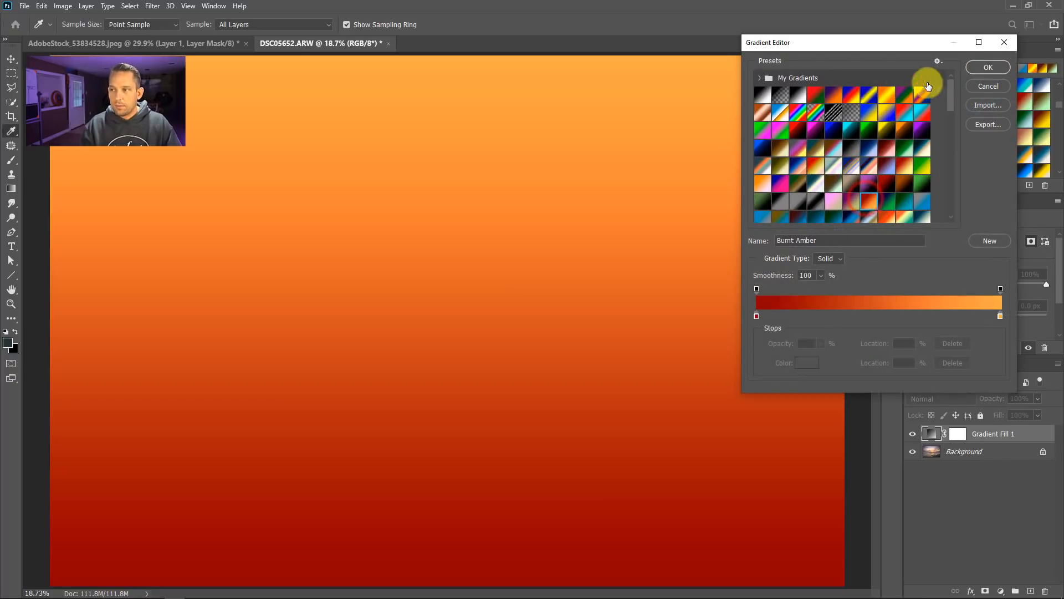
left_click(988, 68)
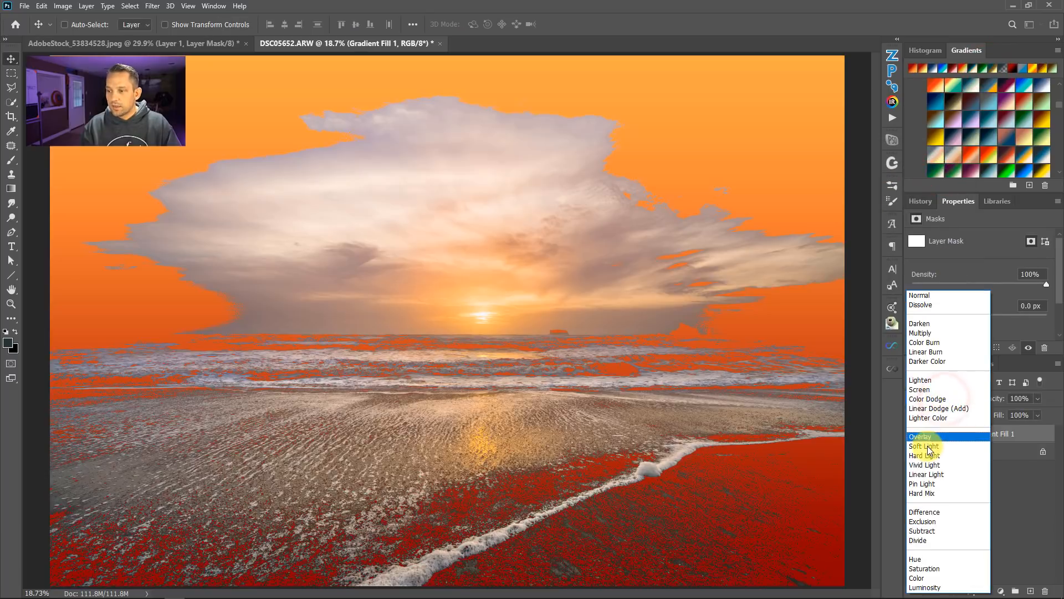
Blend the gradient layer as Soft Light and reopen its gradient editor for another preset.
left_click(925, 446)
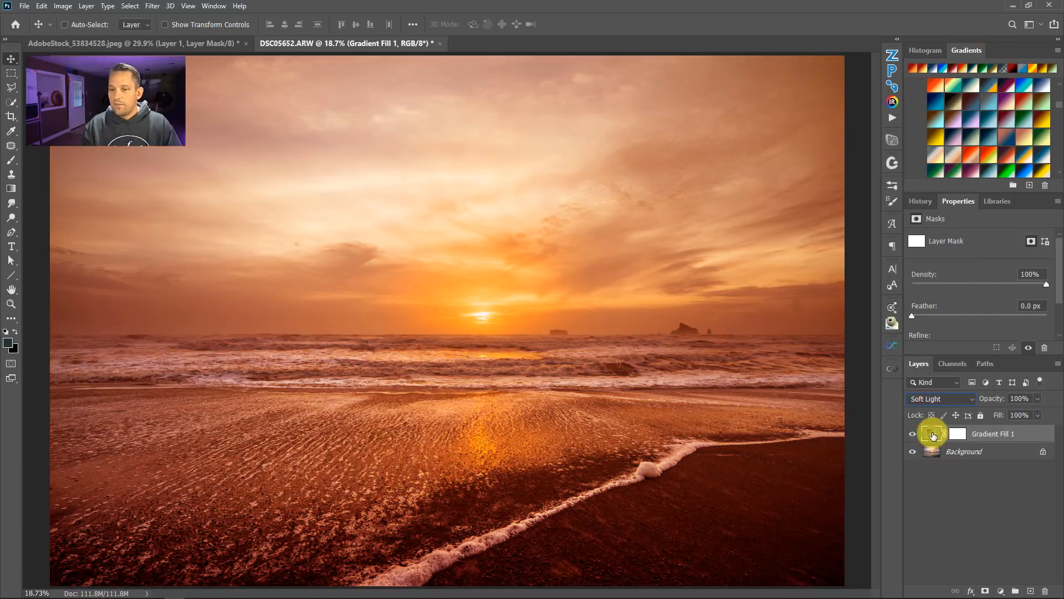
double_click(930, 434)
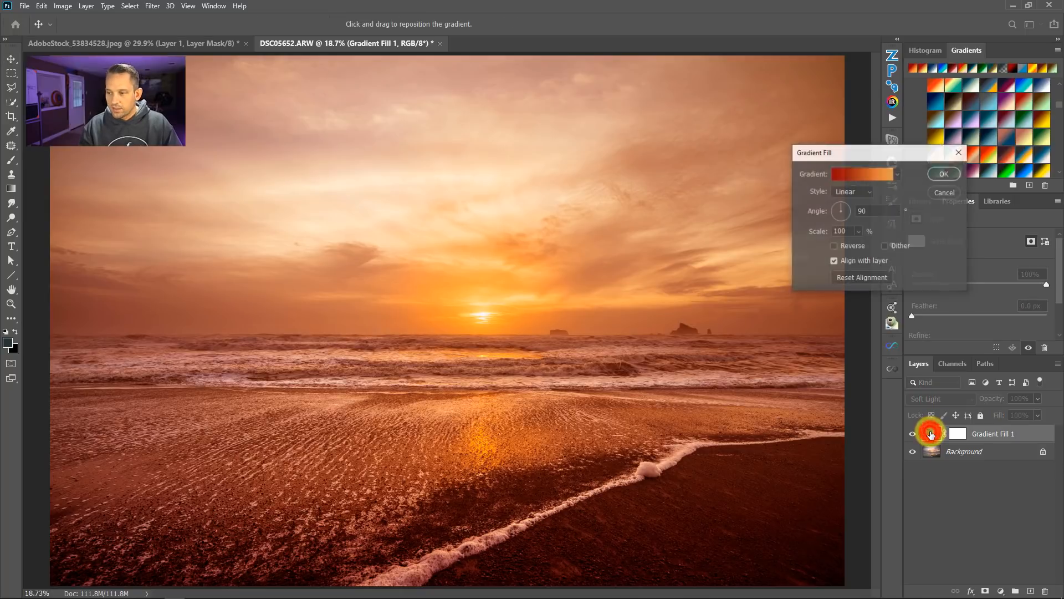
left_click(862, 174)
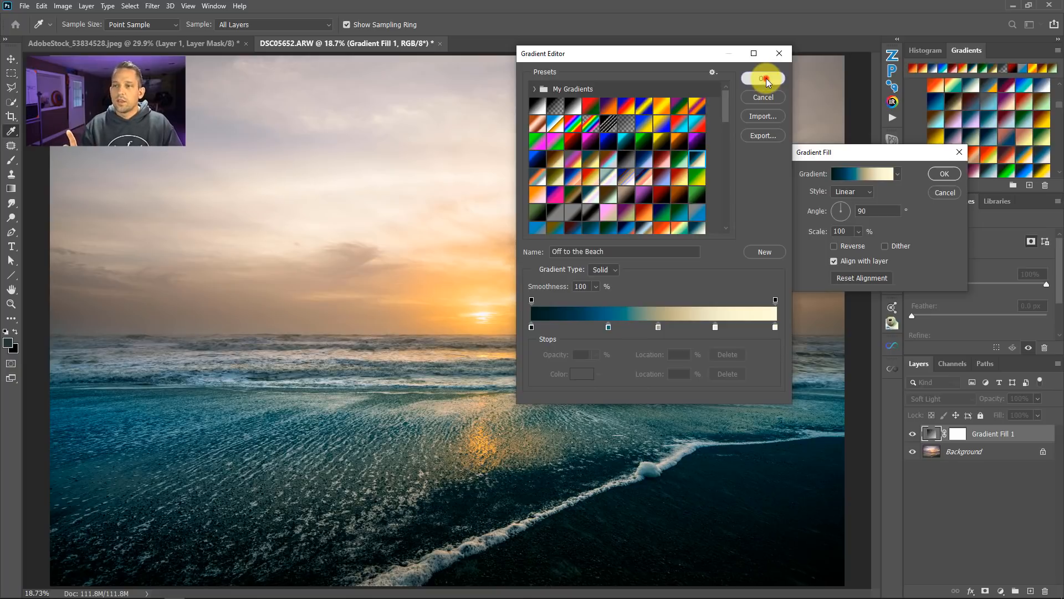
Confirm Off to the Beach, then swap the fill to a purple gradient preset.
left_click(762, 78)
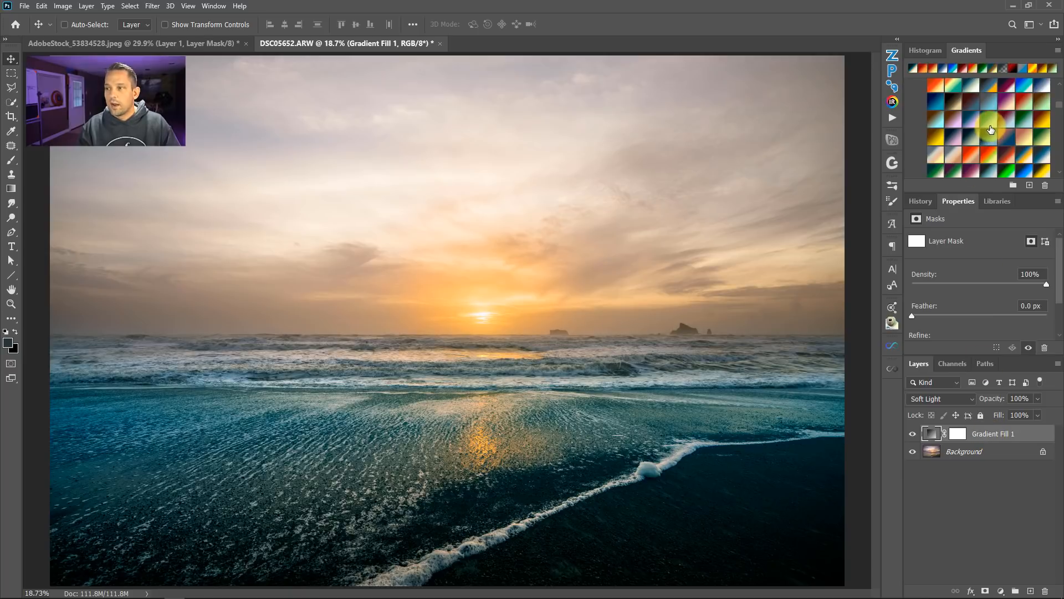
left_click(1008, 102)
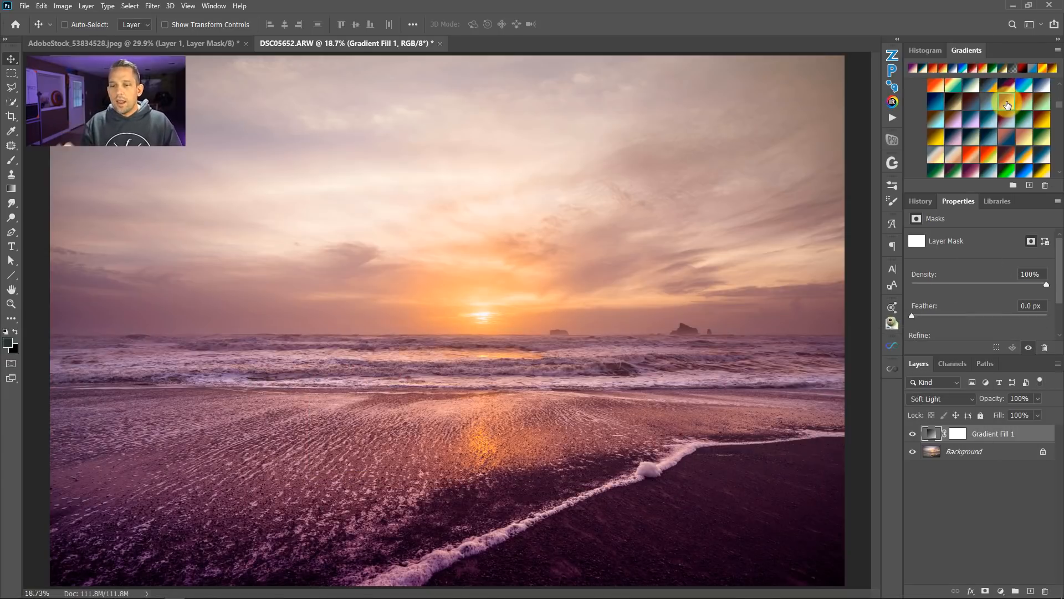
mouse_move(962, 351)
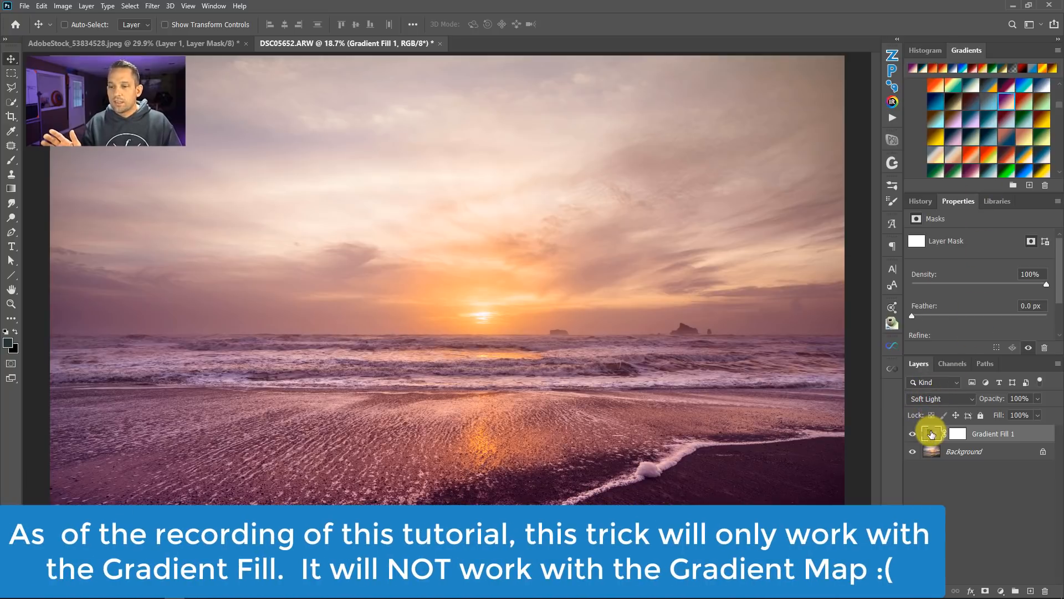
Reverse the gradient fill's direction, try a radial style, and accept the settings.
double_click(931, 434)
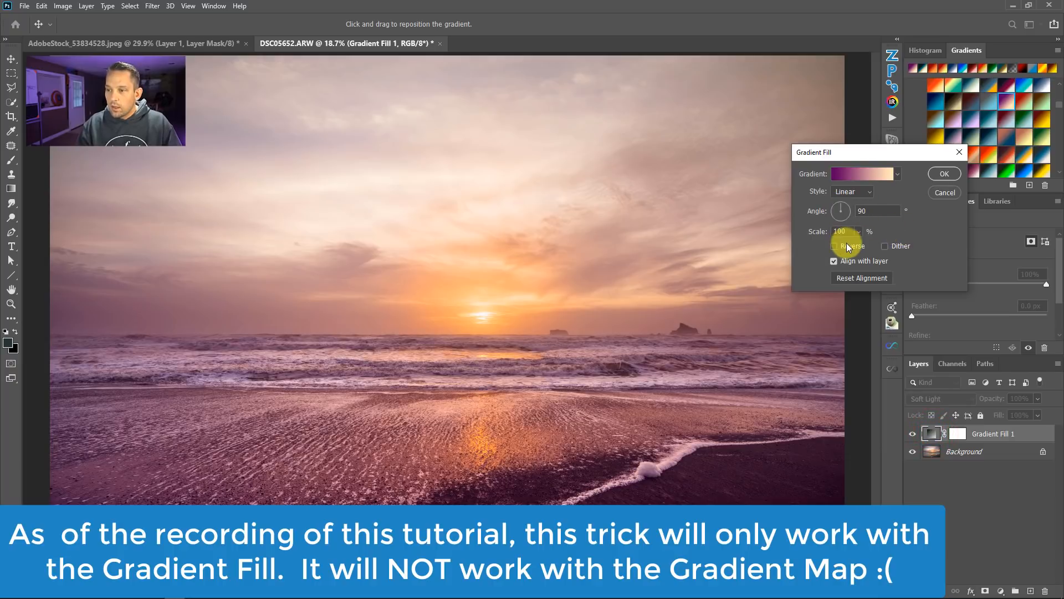
left_click(833, 246)
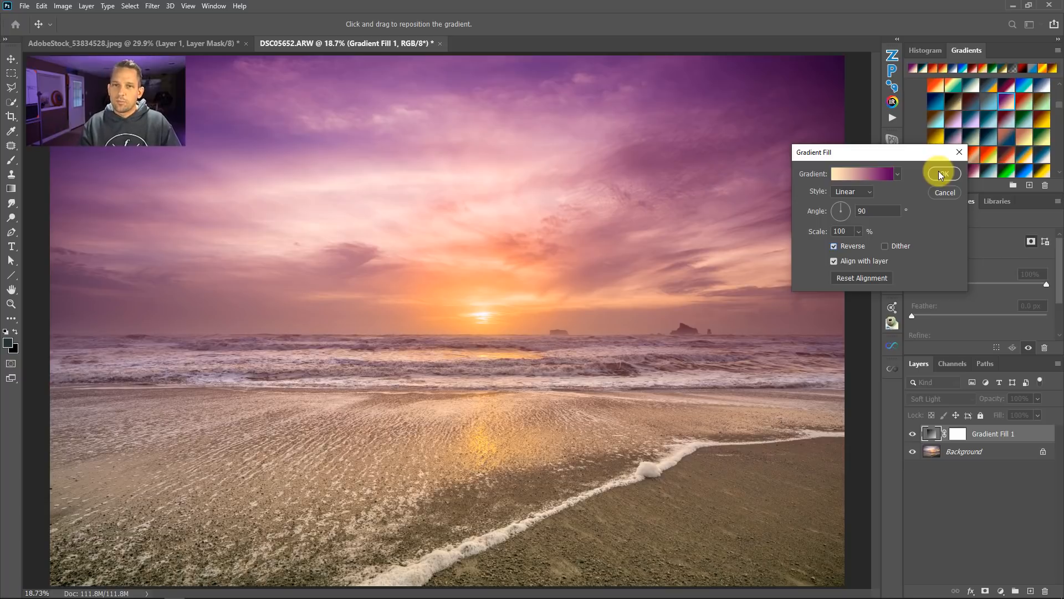
left_click(851, 192)
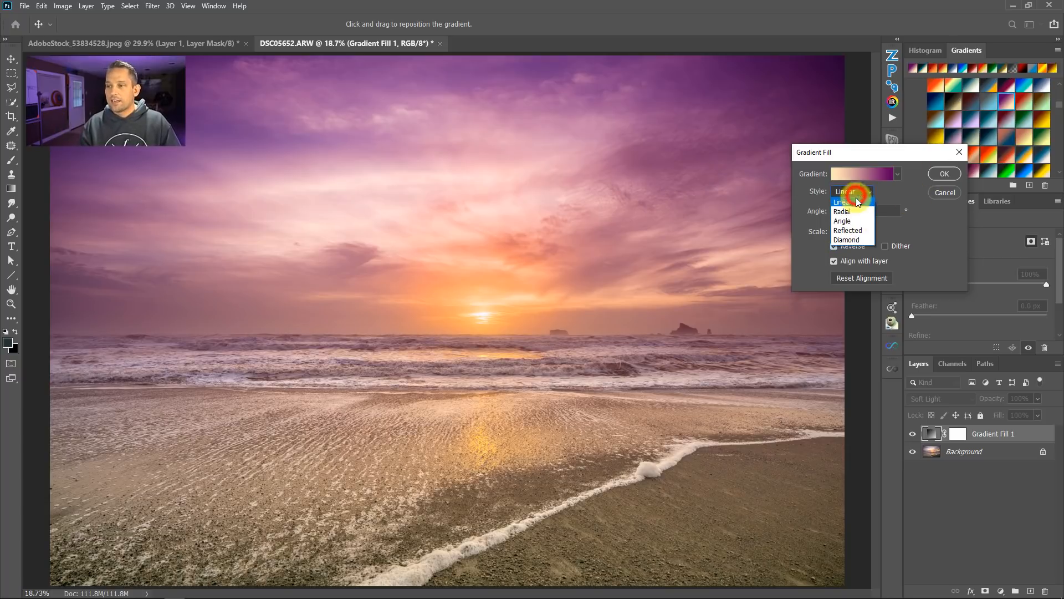
left_click(842, 211)
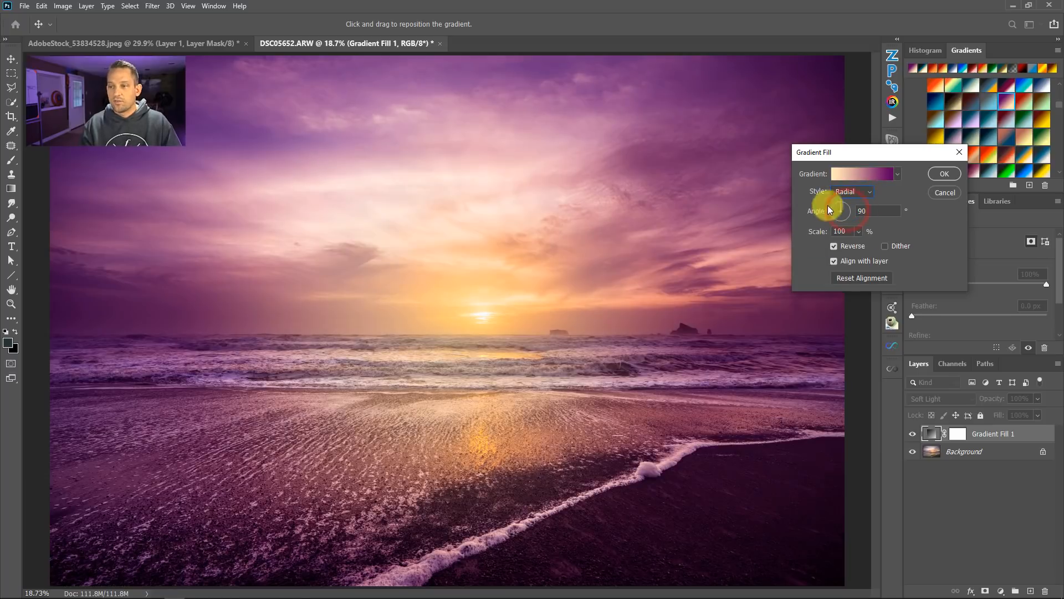
left_click(944, 173)
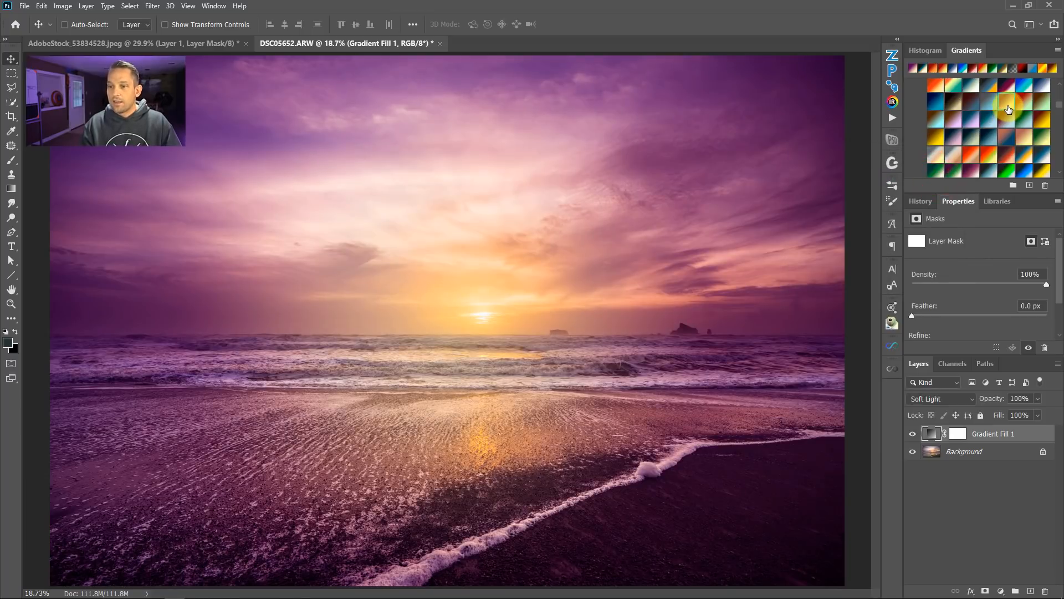
Apply the Violet and Cream preset to the fill and reopen its settings.
left_click(1009, 110)
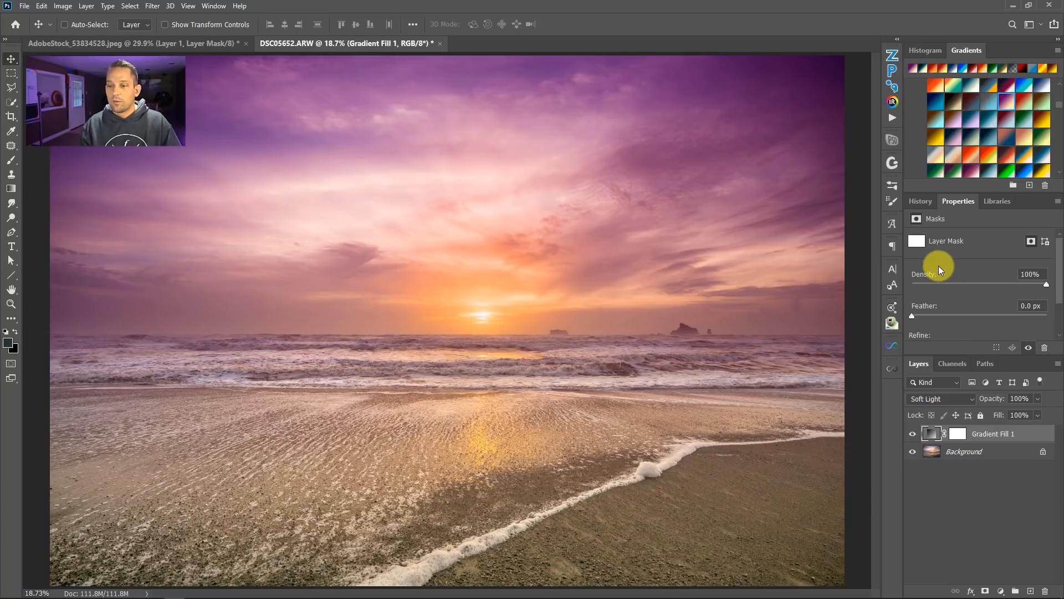
double_click(930, 434)
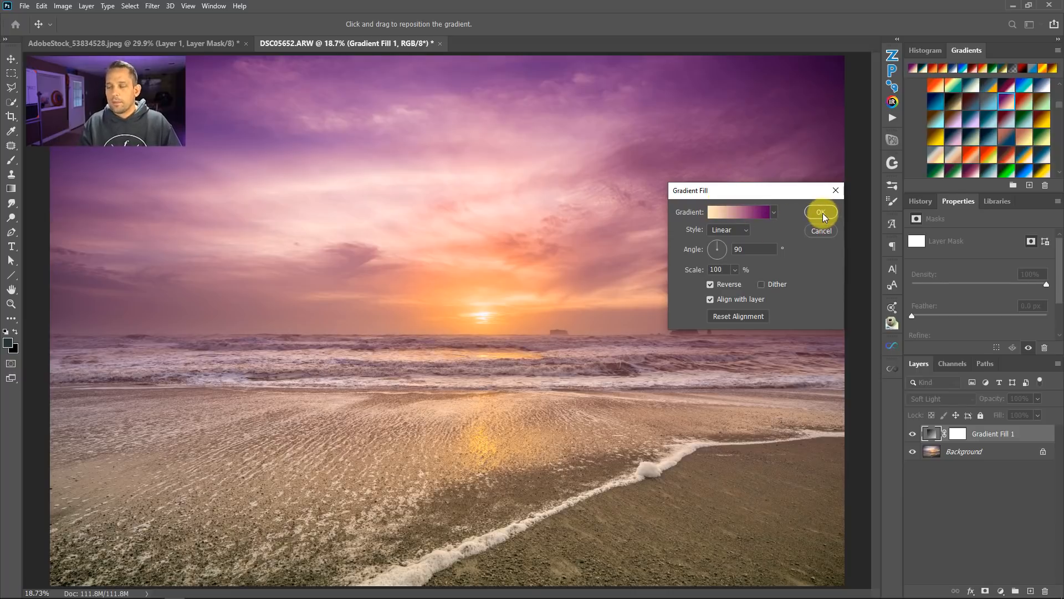
Try Violet and Cream, teal and yellow-green presets on the fill, ending on a blue gradient.
left_click(820, 213)
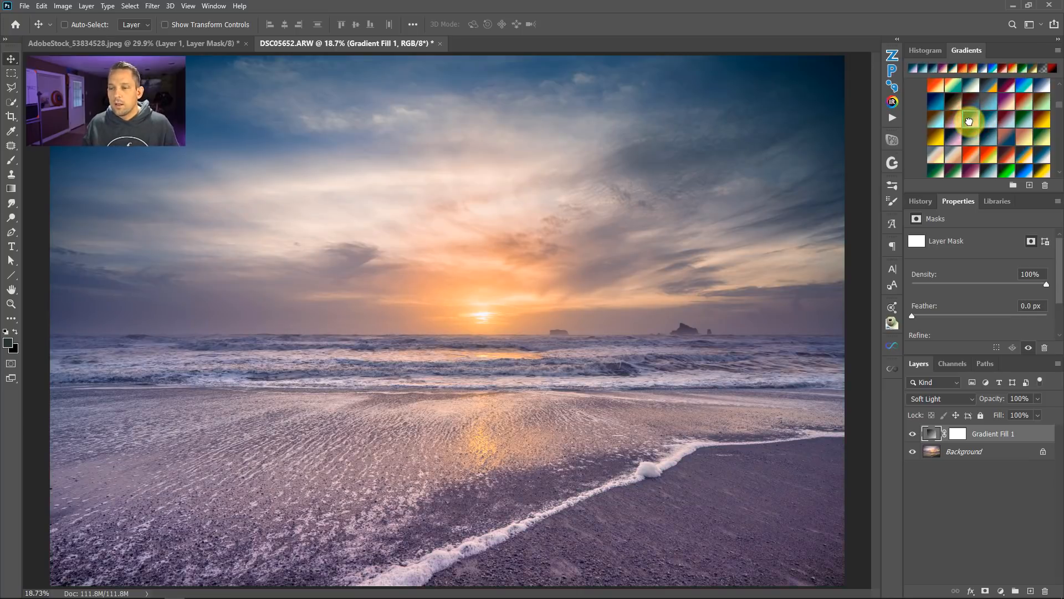
mouse_move(969, 121)
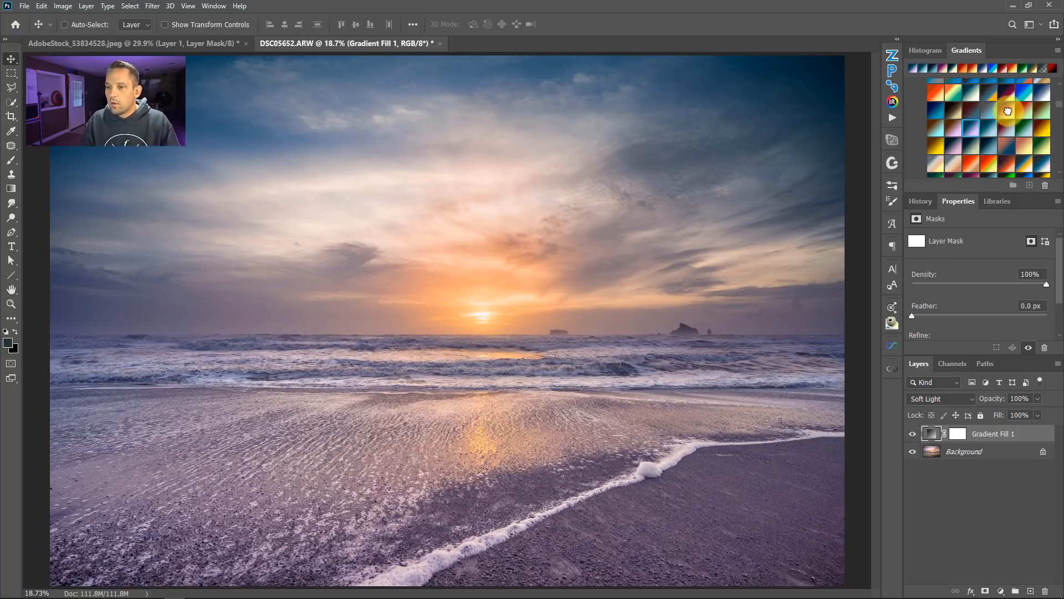
left_click(1007, 111)
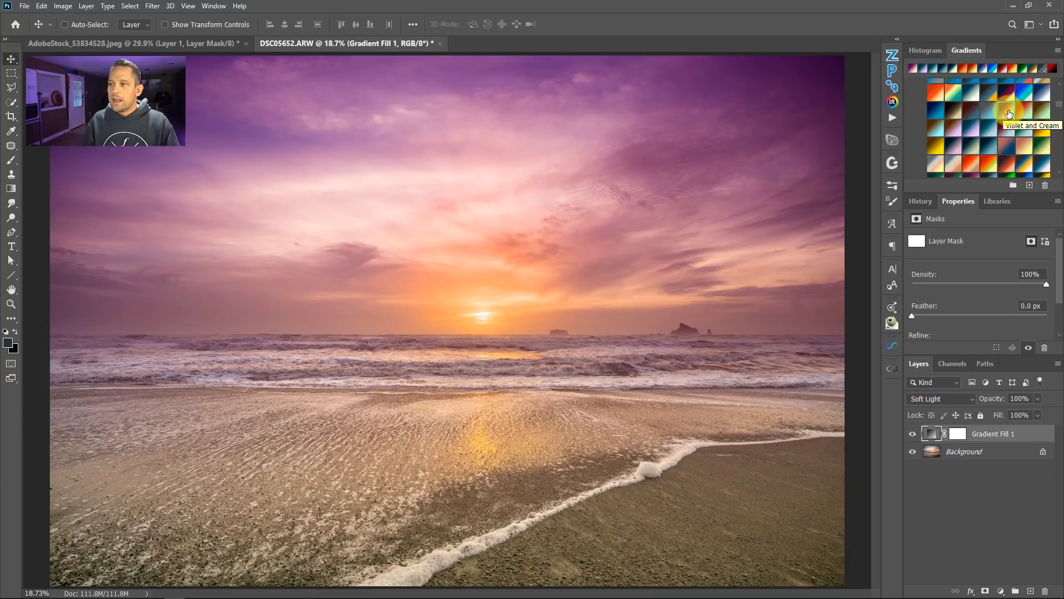
mouse_move(985, 135)
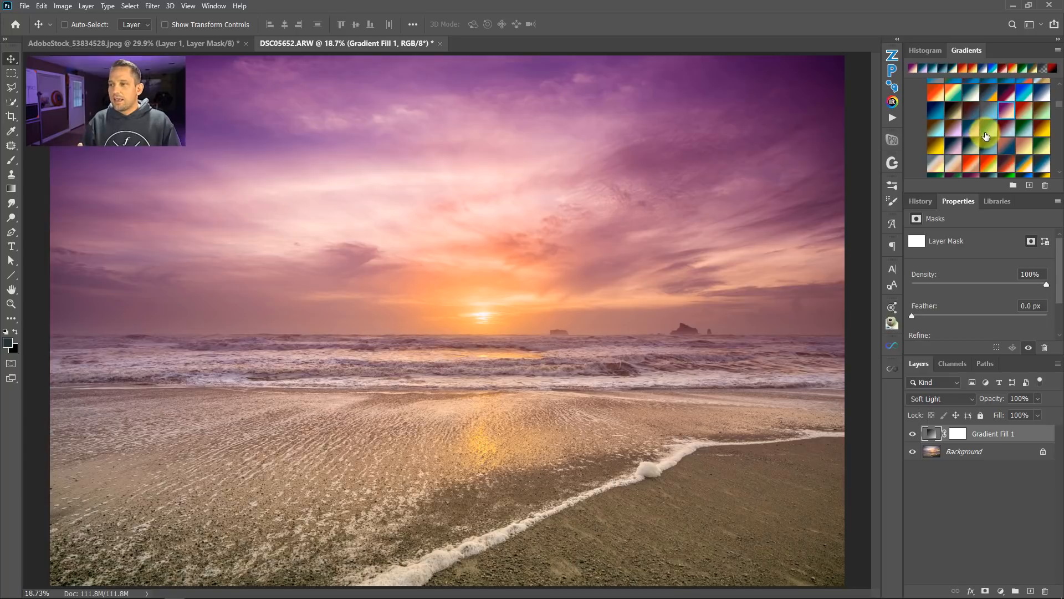
left_click(988, 132)
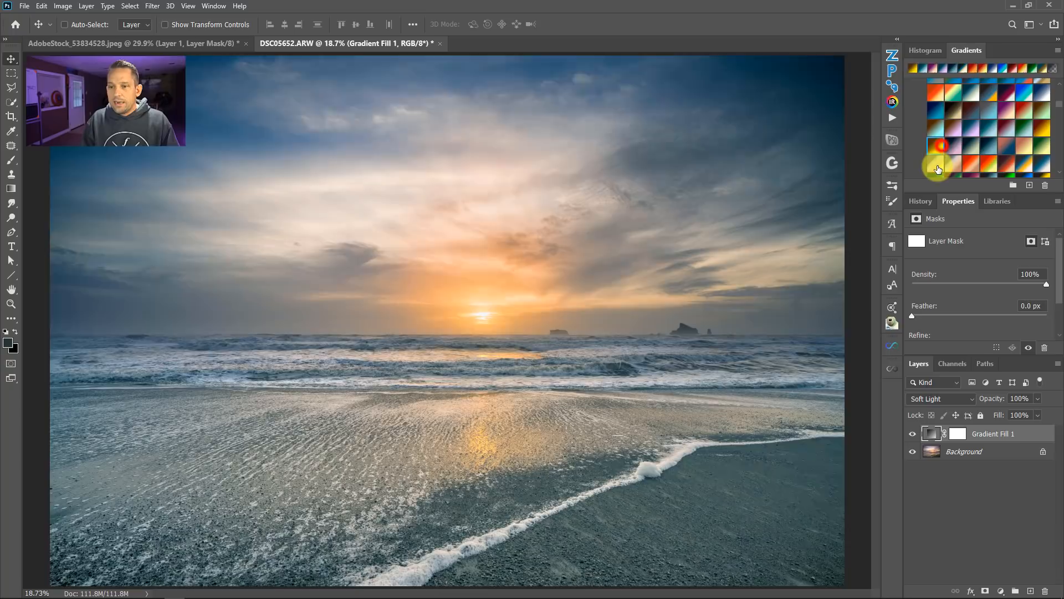
left_click(951, 165)
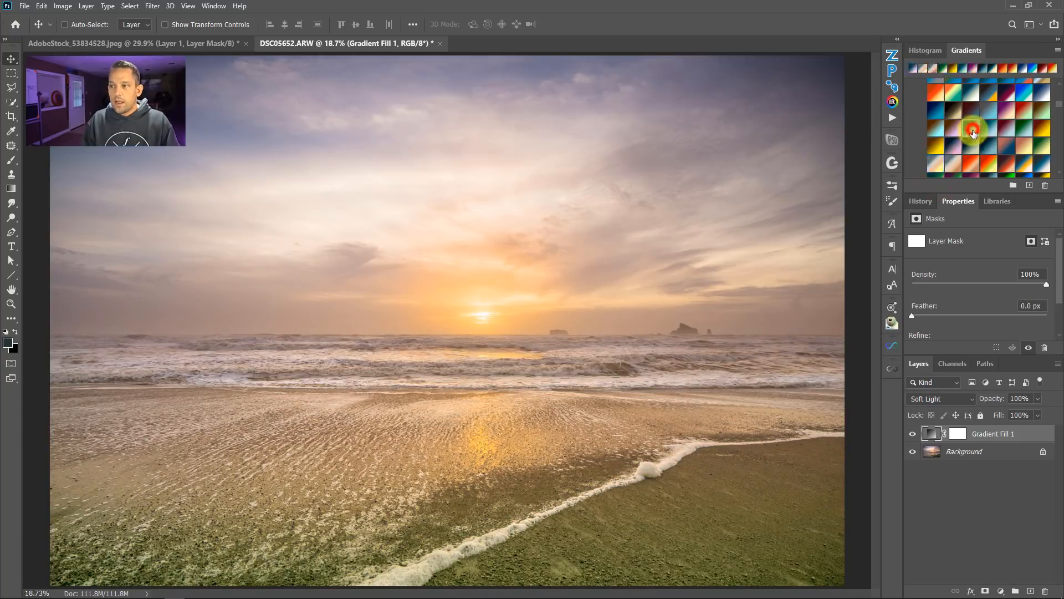
left_click(972, 131)
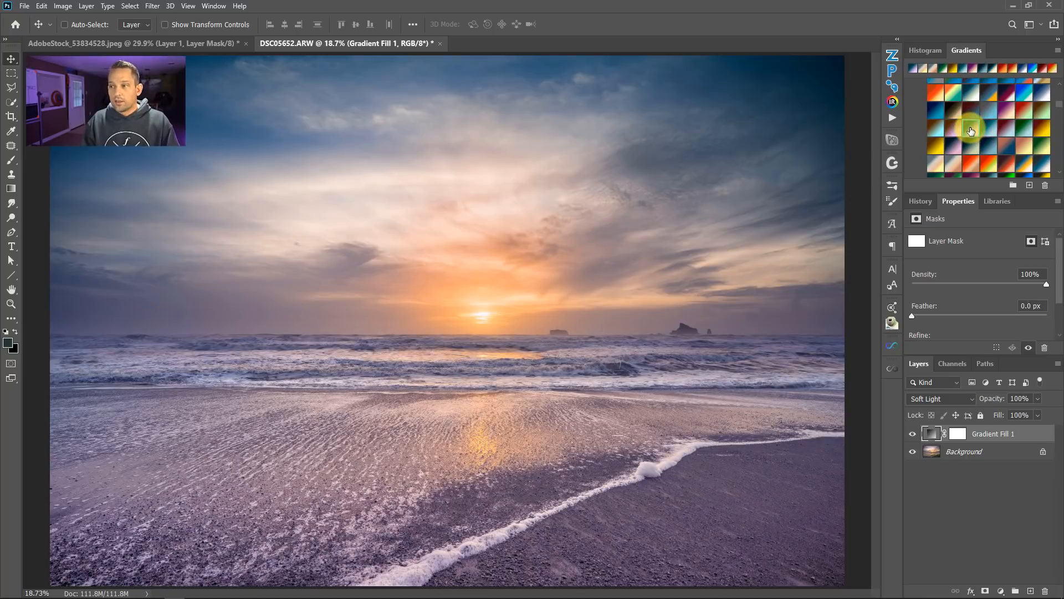
mouse_move(623, 367)
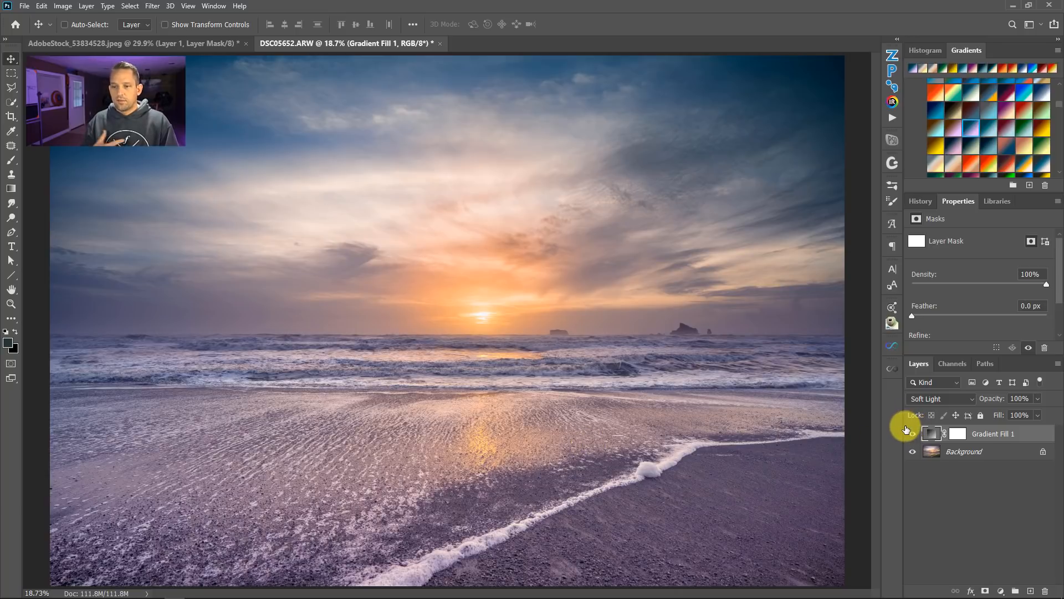
left_click(913, 433)
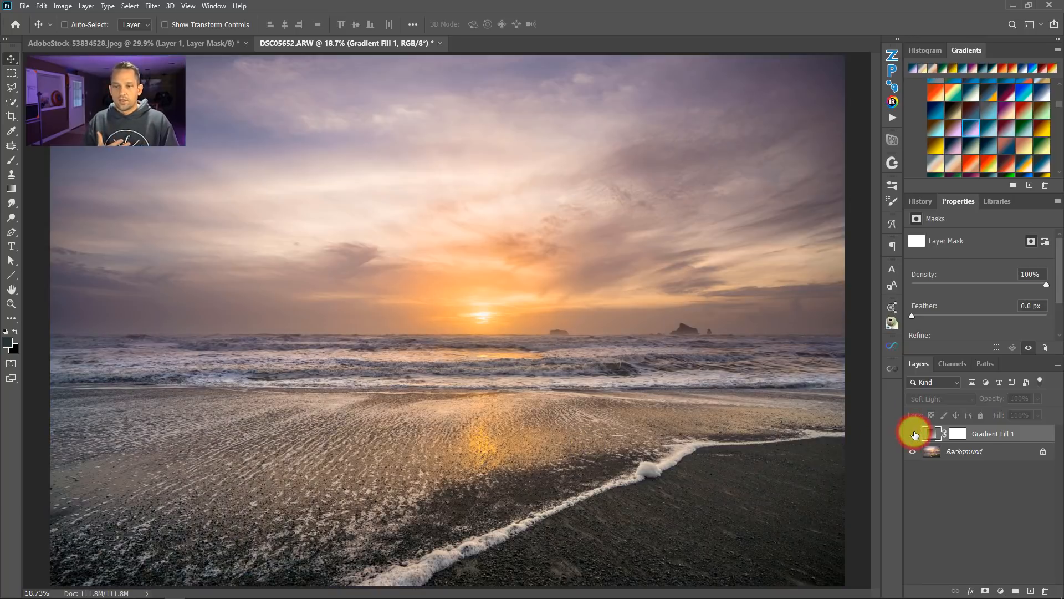
left_click(913, 434)
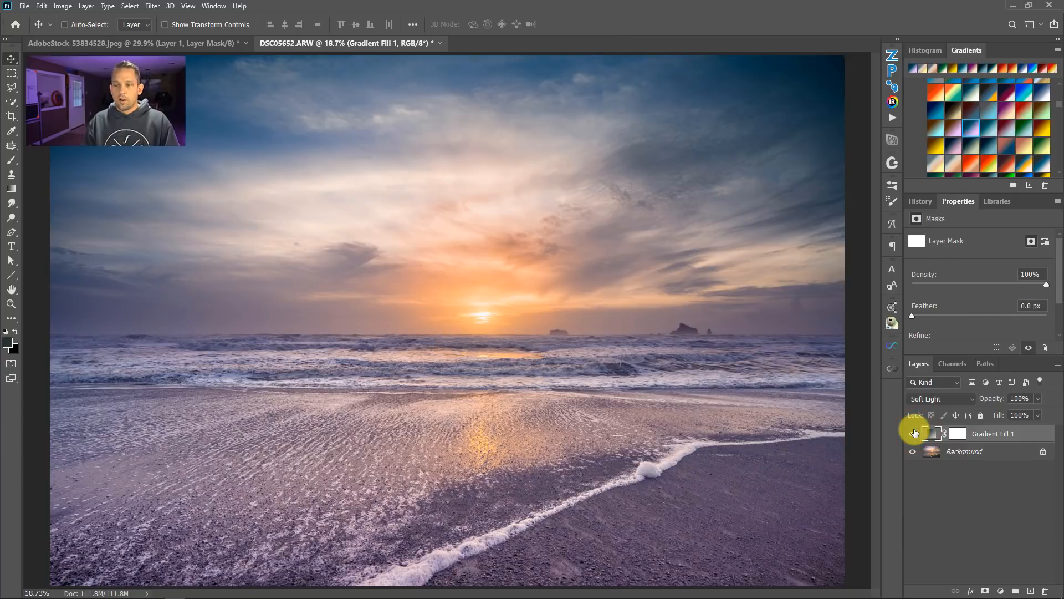
mouse_move(915, 434)
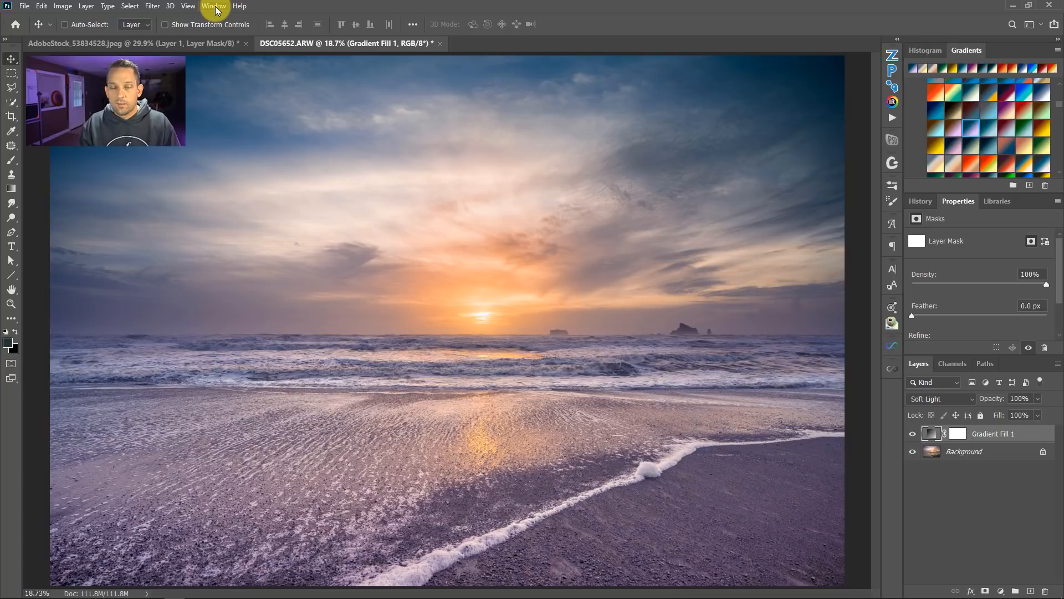
Show the Swatches panel from the Window menu and dock it beside Gradients.
left_click(213, 6)
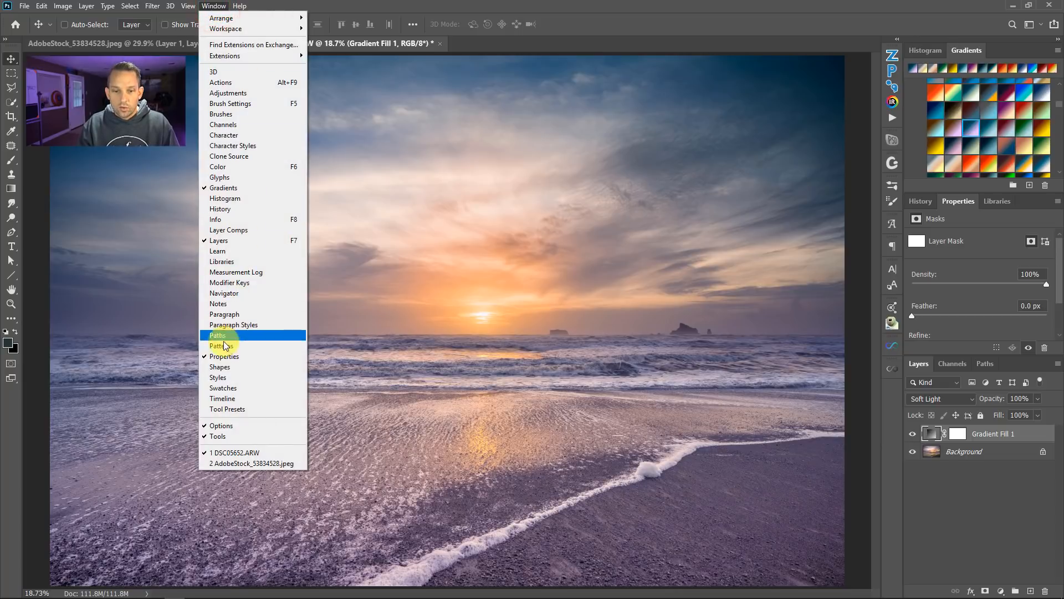
mouse_move(222, 389)
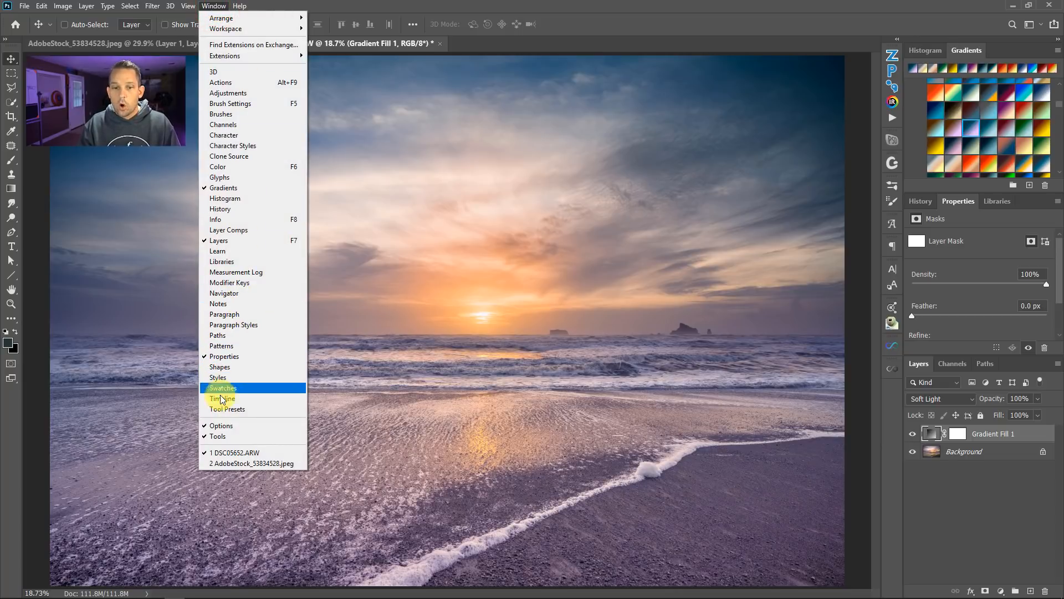
left_click(223, 388)
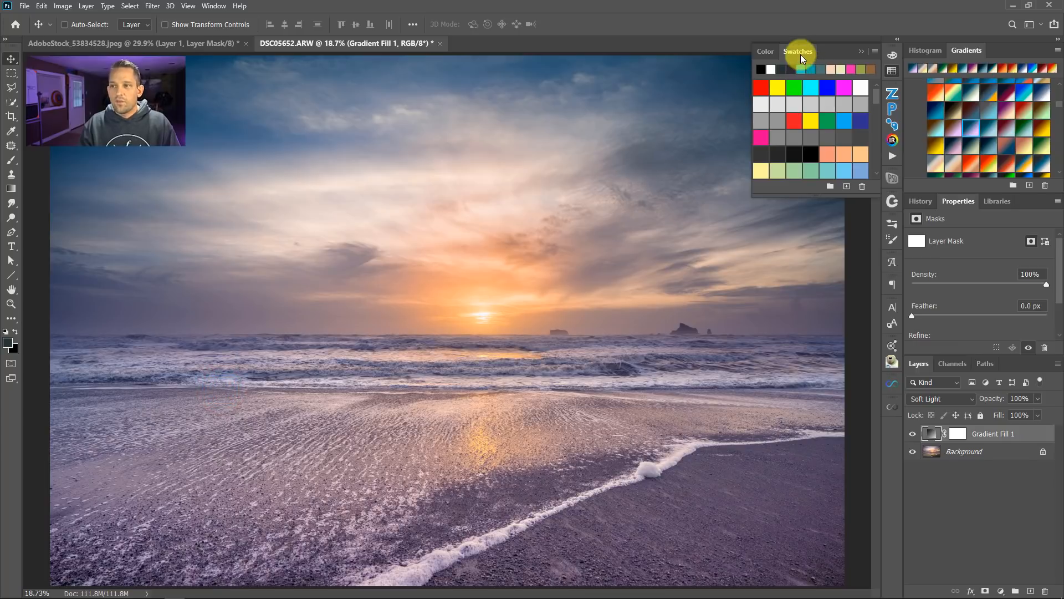
left_click(765, 51)
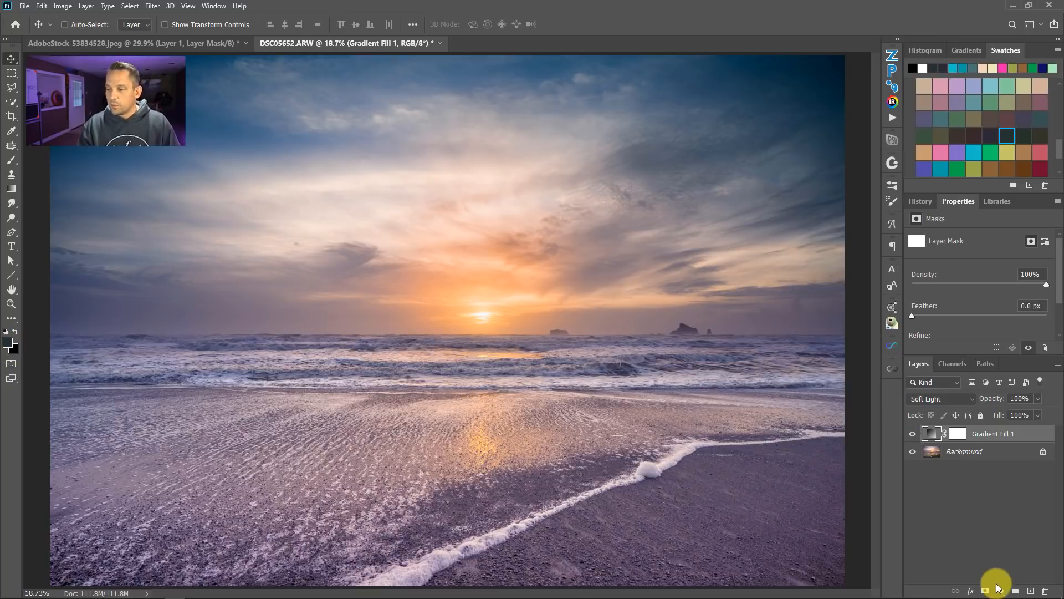
Add an orange Solid Color fill layer and blend it as Soft Light.
left_click(985, 589)
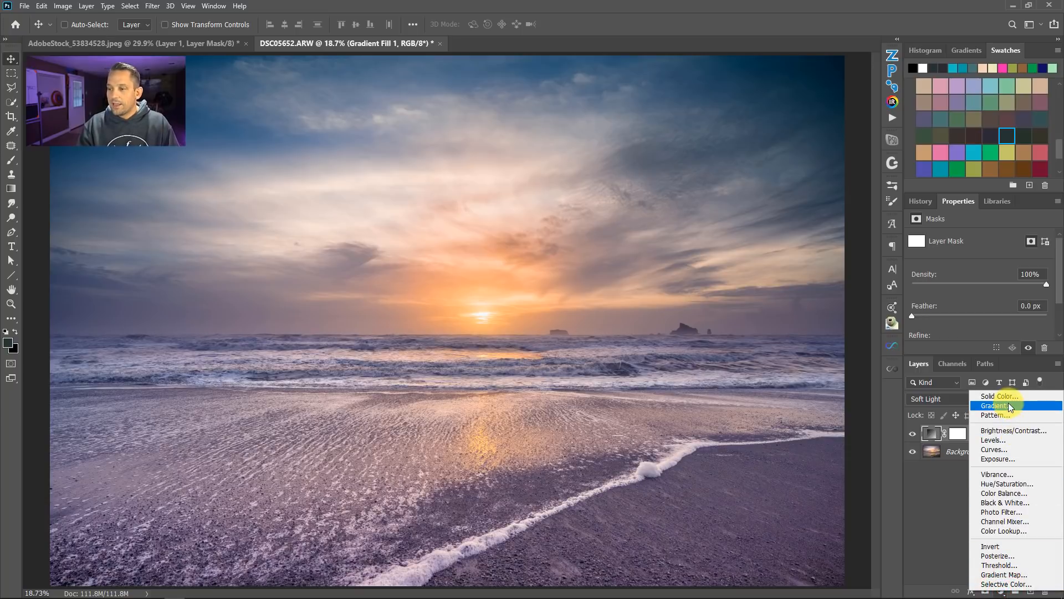
left_click(997, 396)
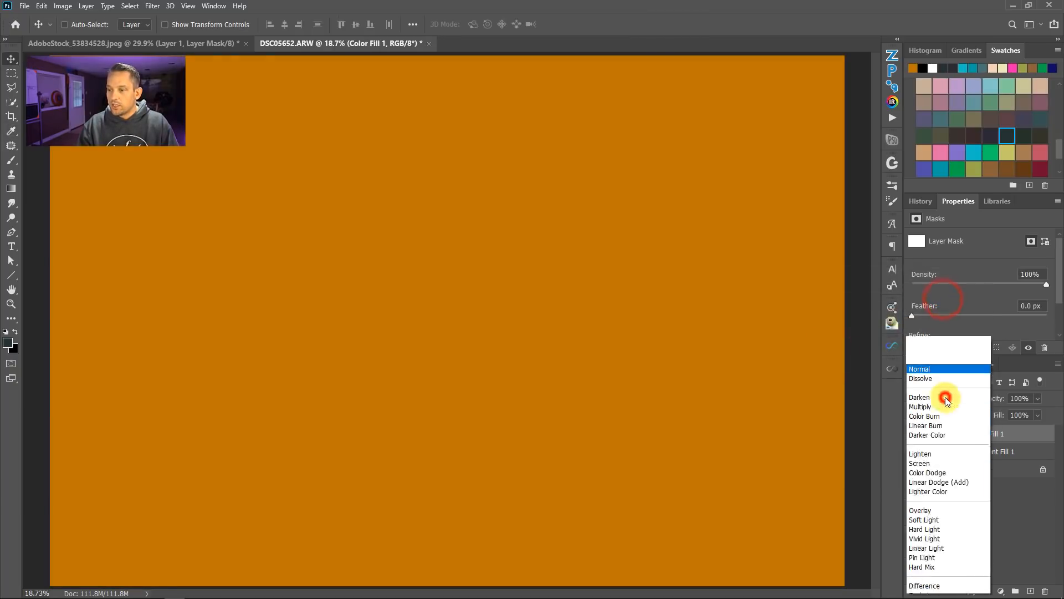
left_click(924, 519)
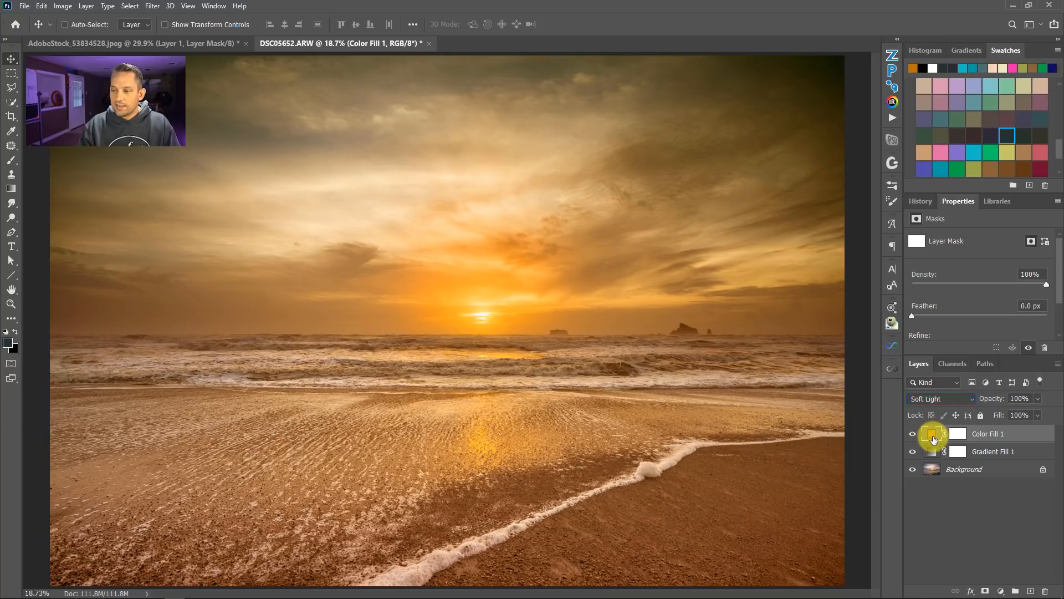
Recolor the Color Fill 1 layer to a deep blue in the Color Picker.
double_click(932, 434)
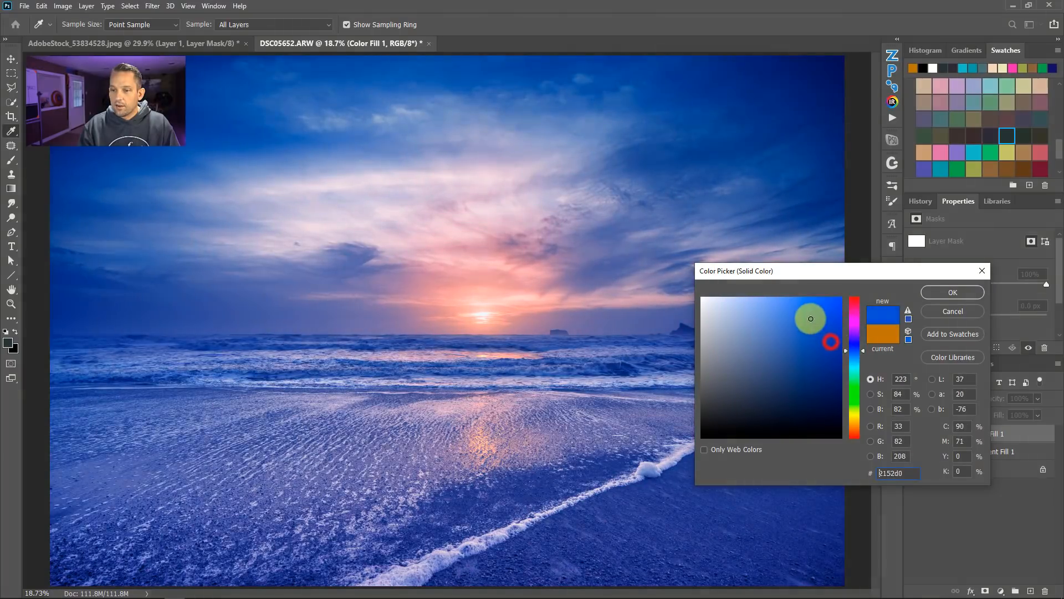
left_click_drag(845, 352, 852, 343)
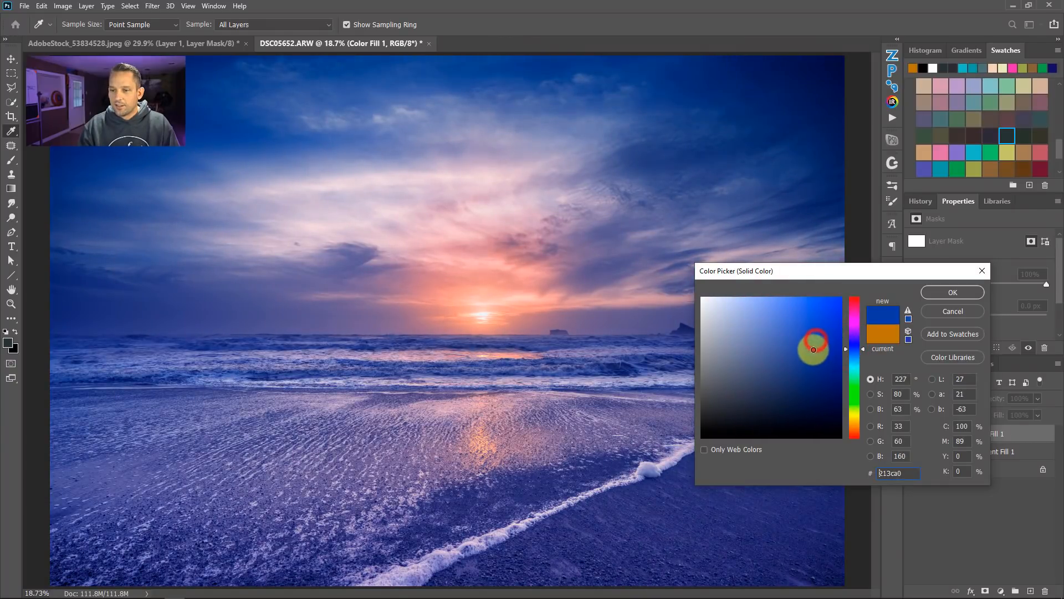
left_click(951, 292)
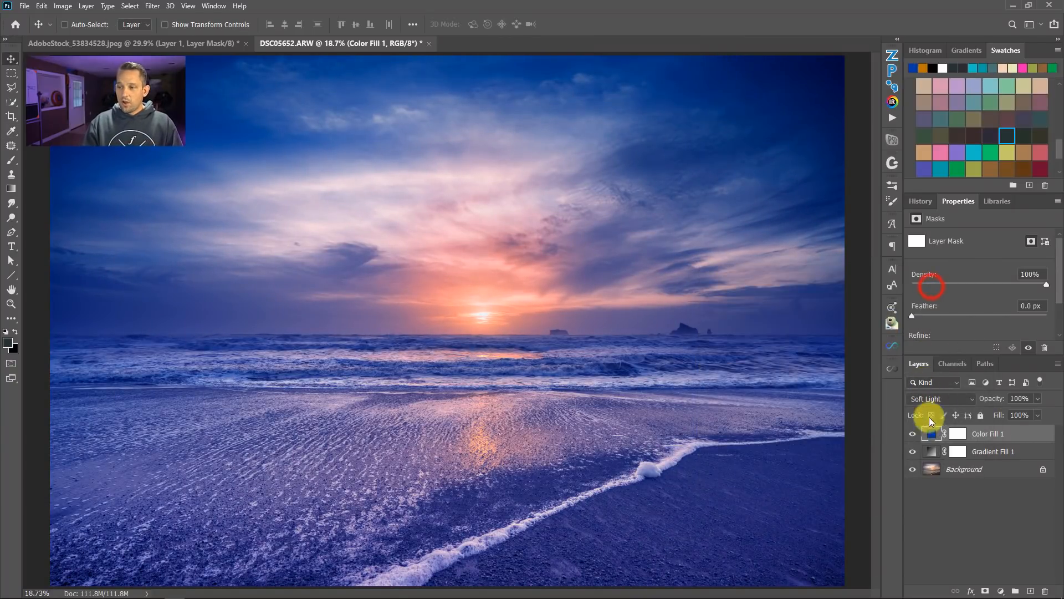
Try muted olive and pink swatches on Color Fill 1, settling on a violet swatch tint.
left_click(912, 434)
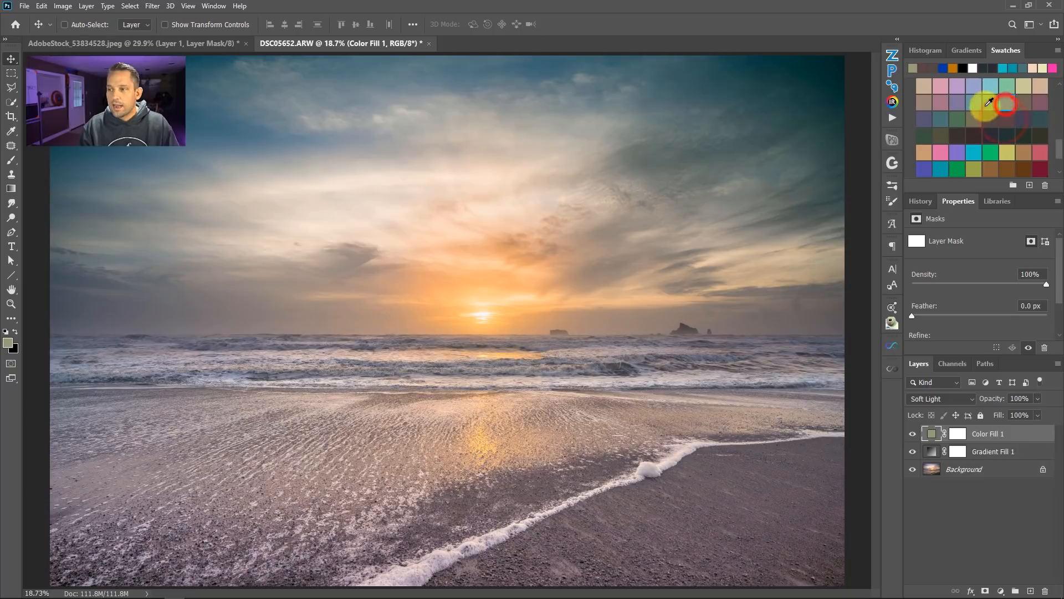
left_click(936, 90)
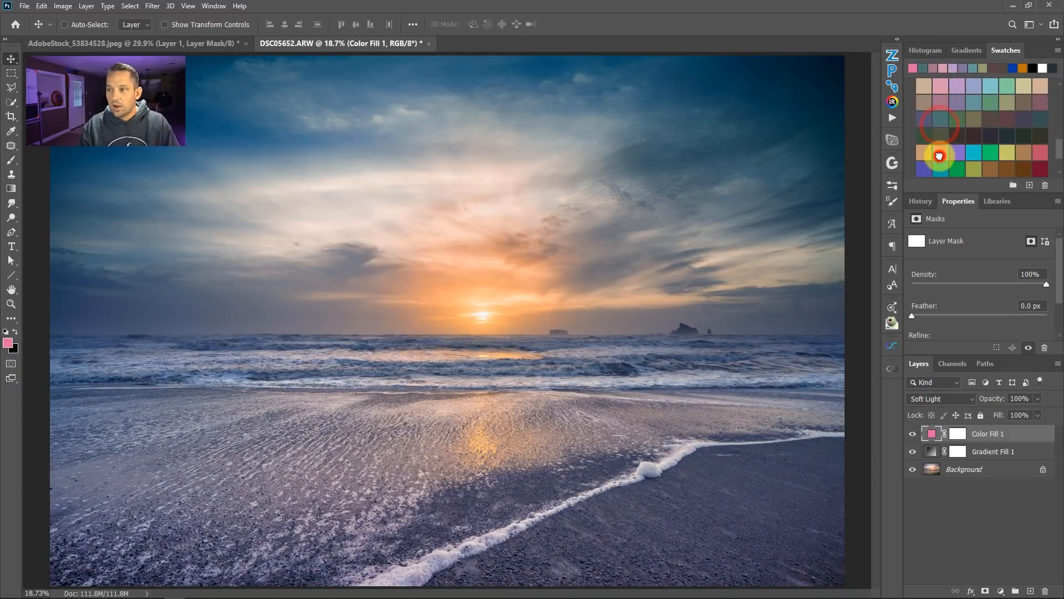
left_click(960, 150)
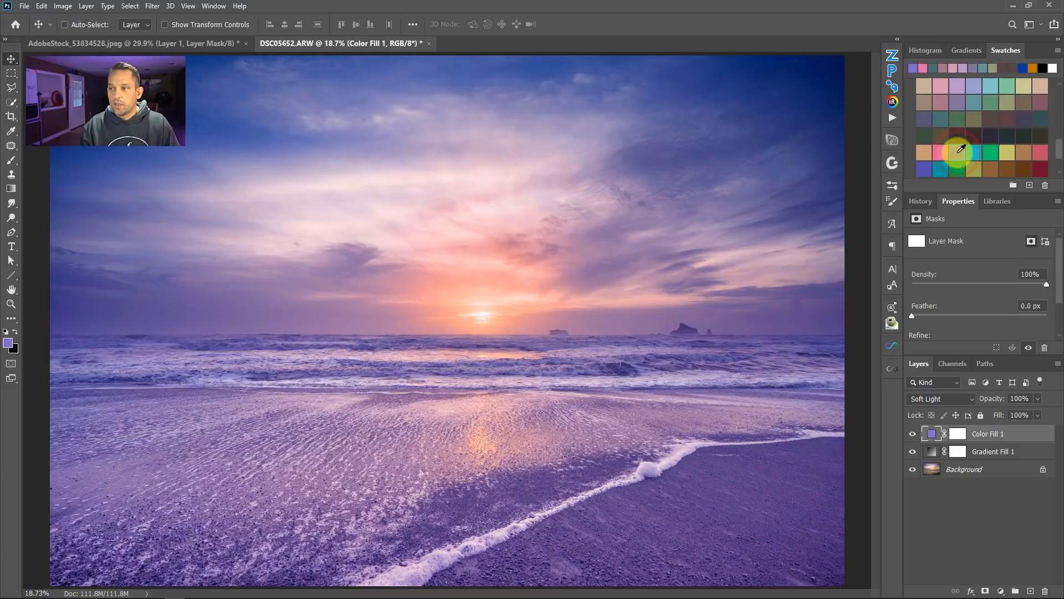